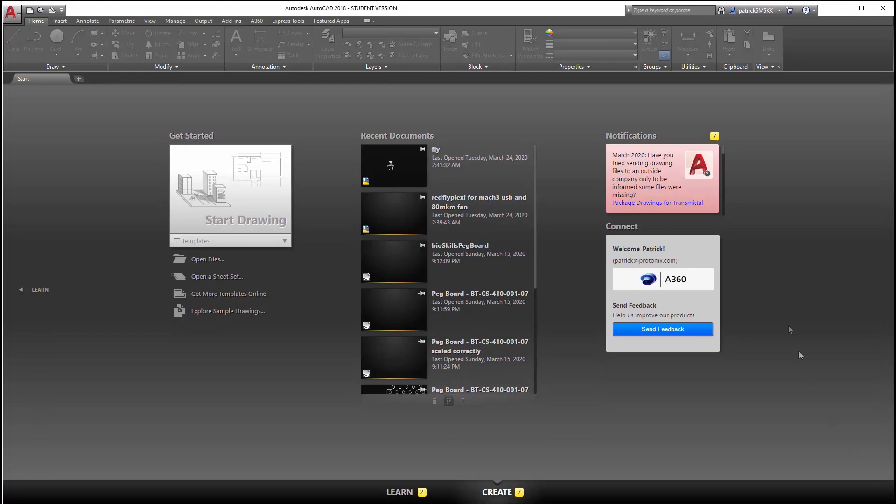
mouse_move(798, 151)
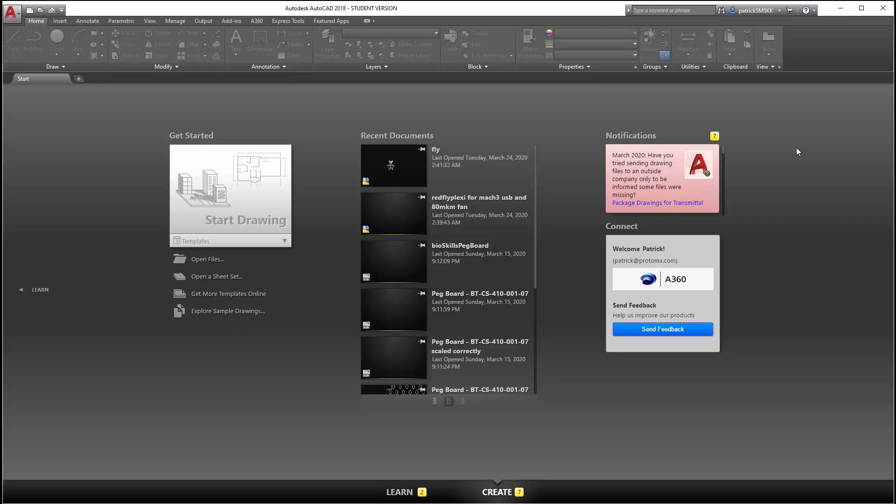
mouse_move(245, 201)
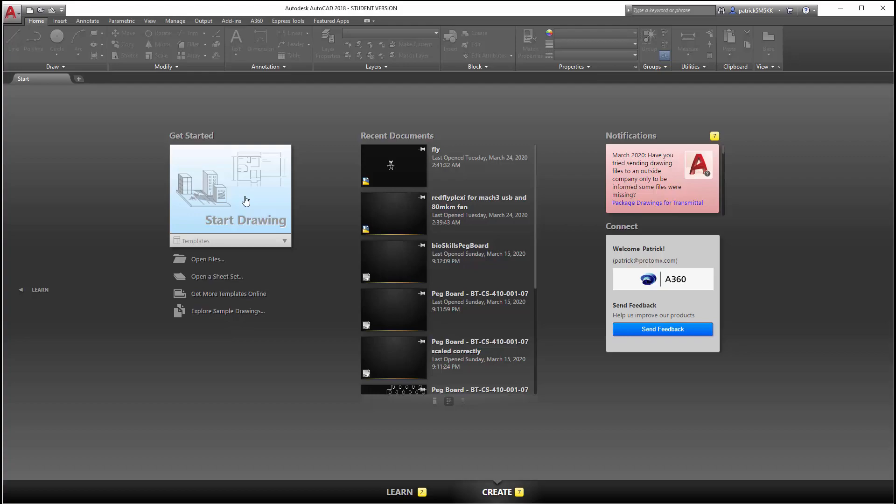
mouse_move(231, 180)
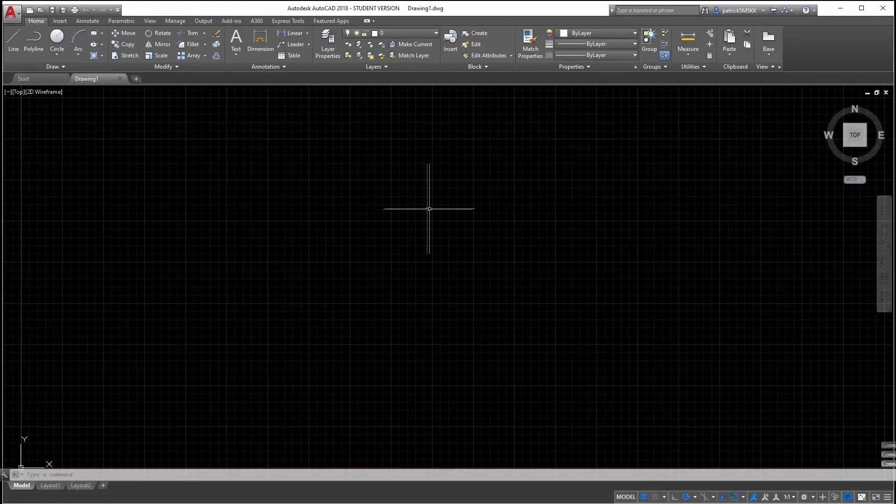
mouse_move(421, 212)
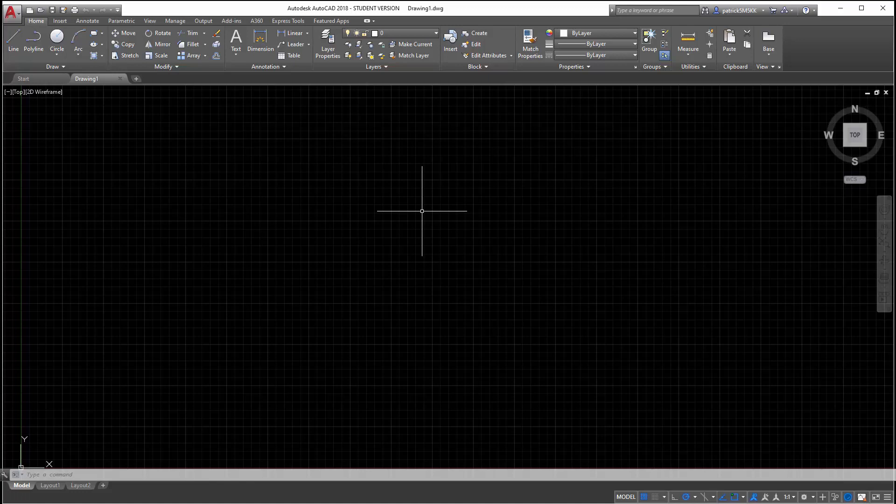
mouse_move(377, 203)
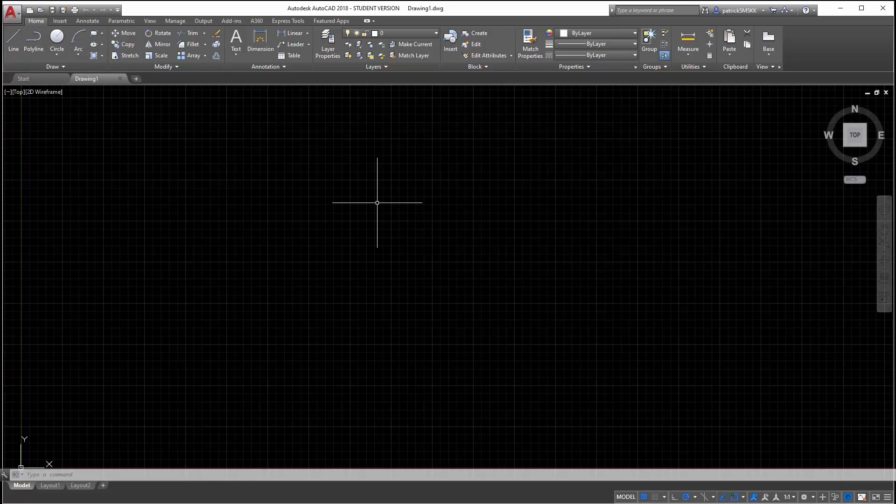
mouse_move(345, 201)
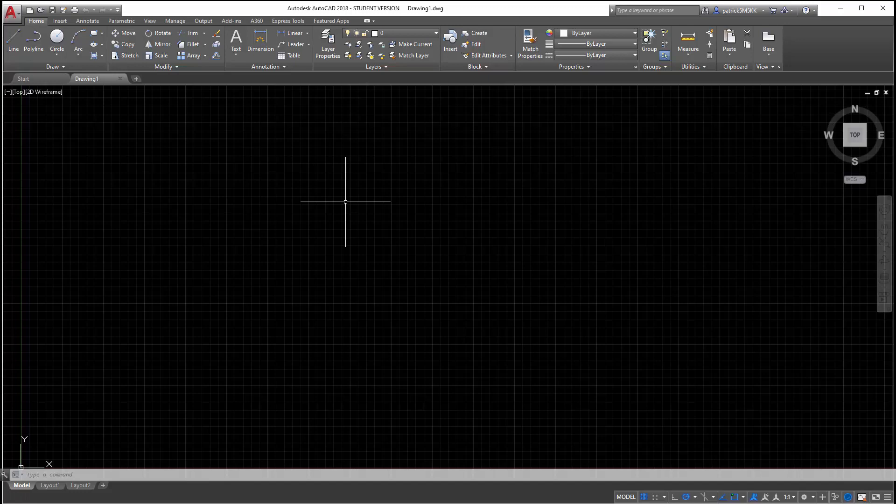
mouse_move(338, 172)
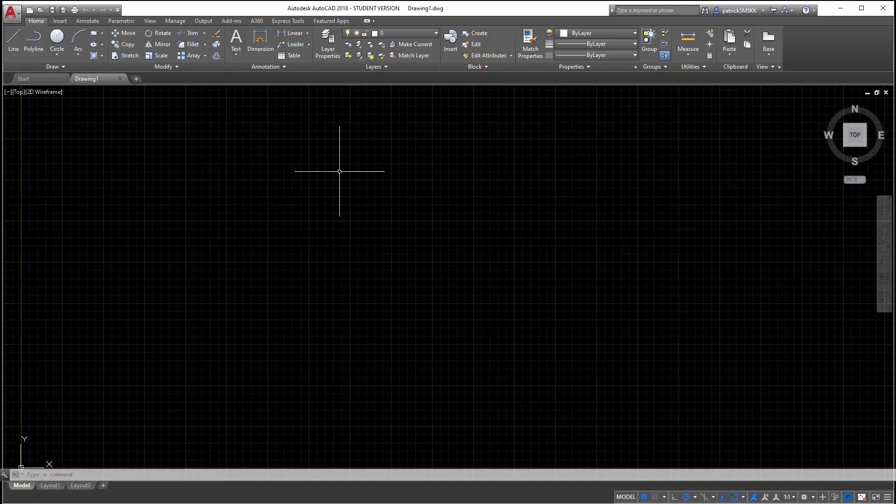
mouse_move(335, 155)
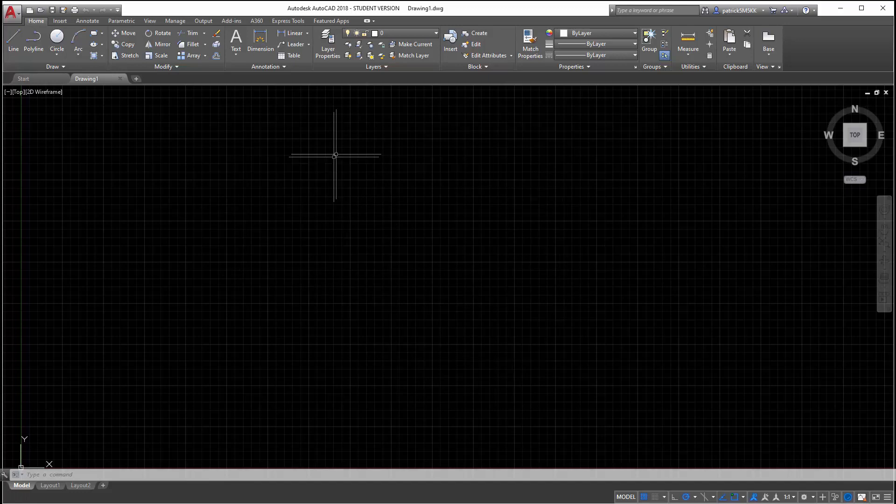
mouse_move(323, 134)
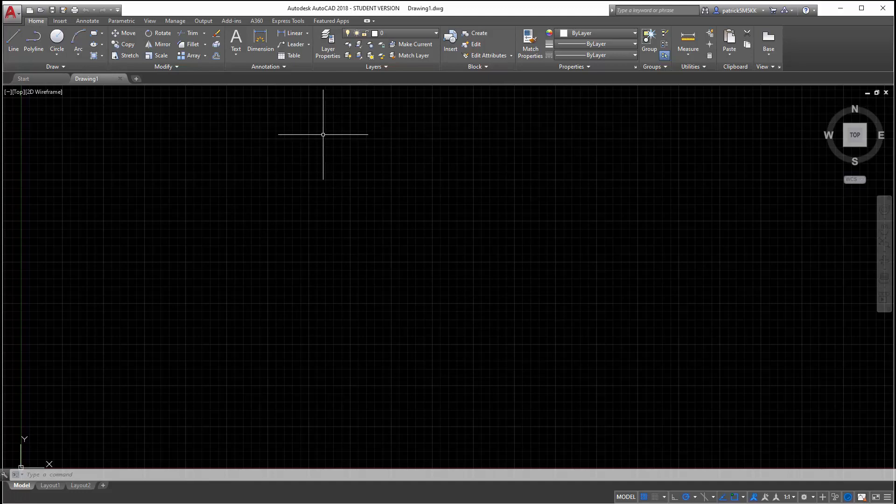
mouse_move(309, 224)
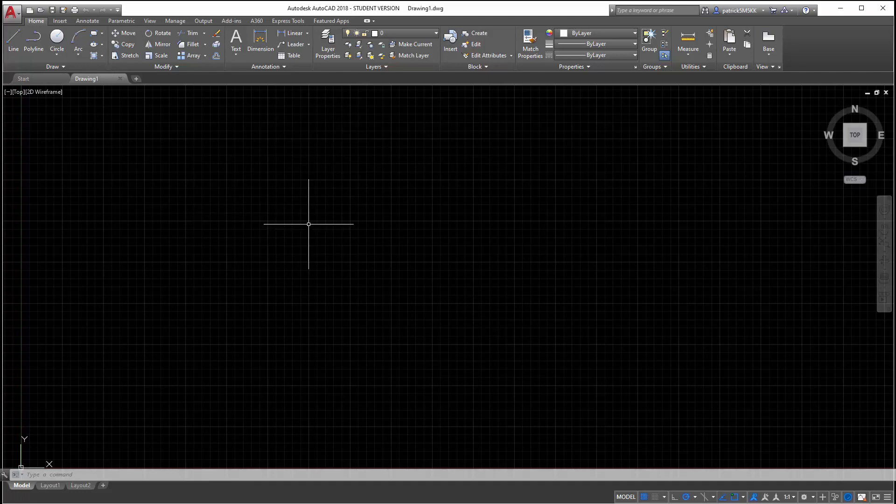
mouse_move(292, 298)
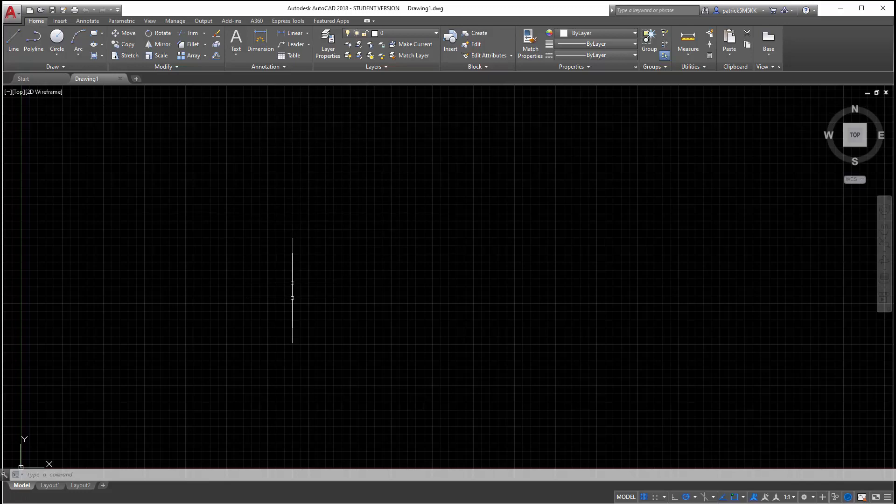
mouse_move(276, 167)
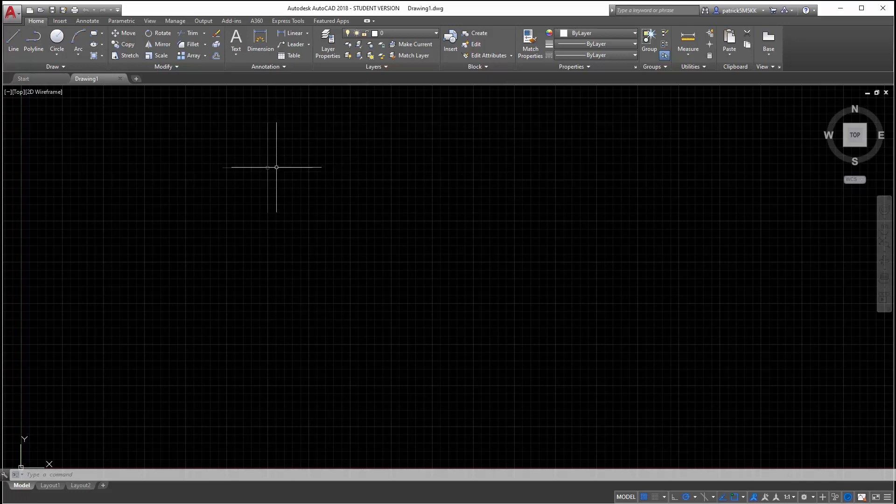
mouse_move(239, 167)
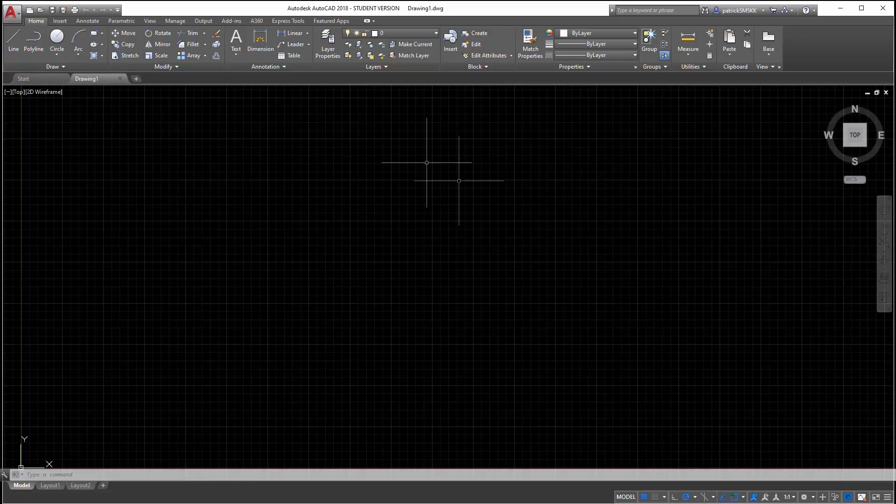
mouse_move(342, 261)
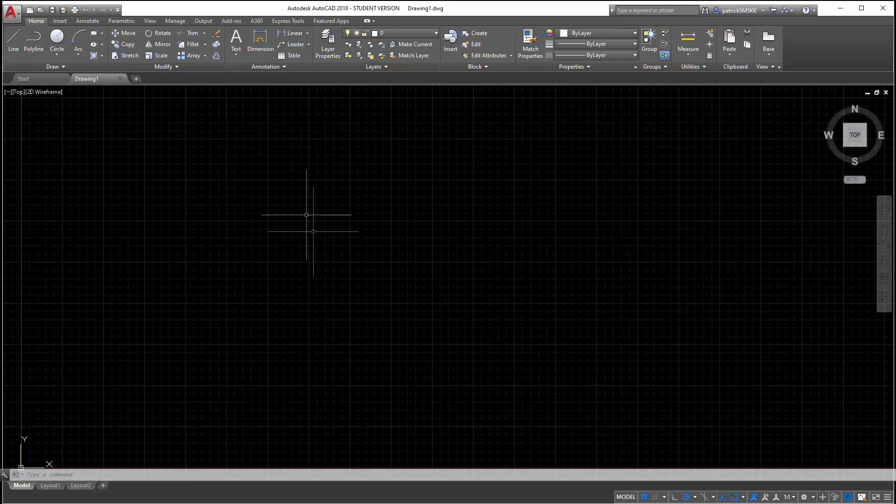
click(12, 39)
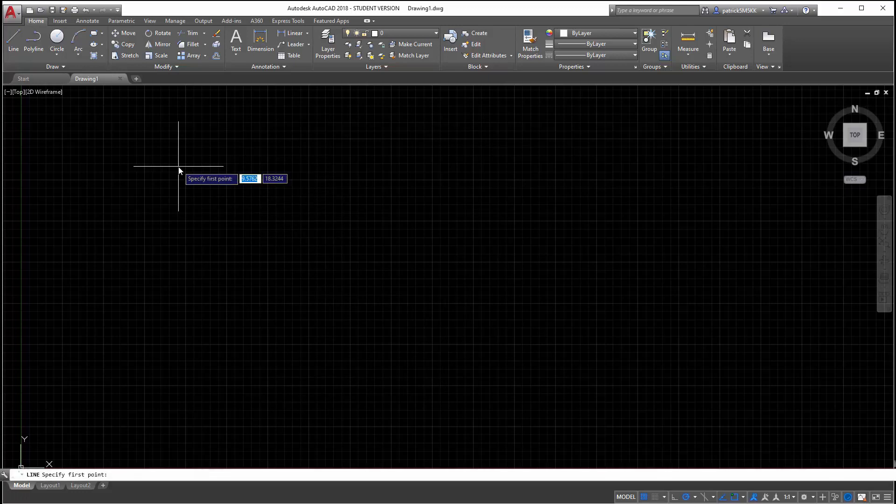
key(Escape)
text(re)
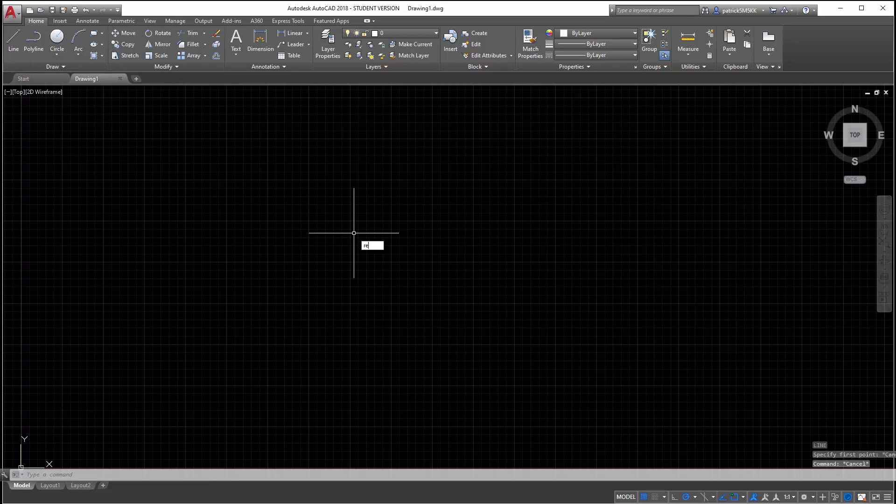
text(c)
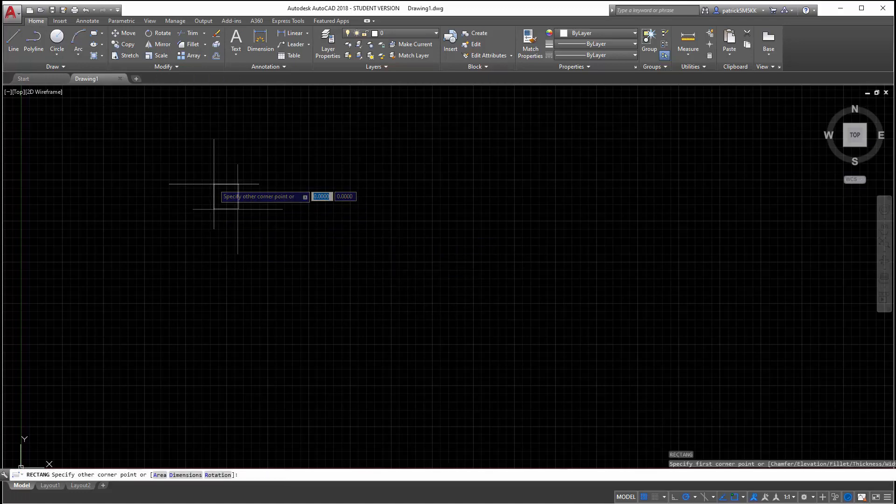
click(726, 415)
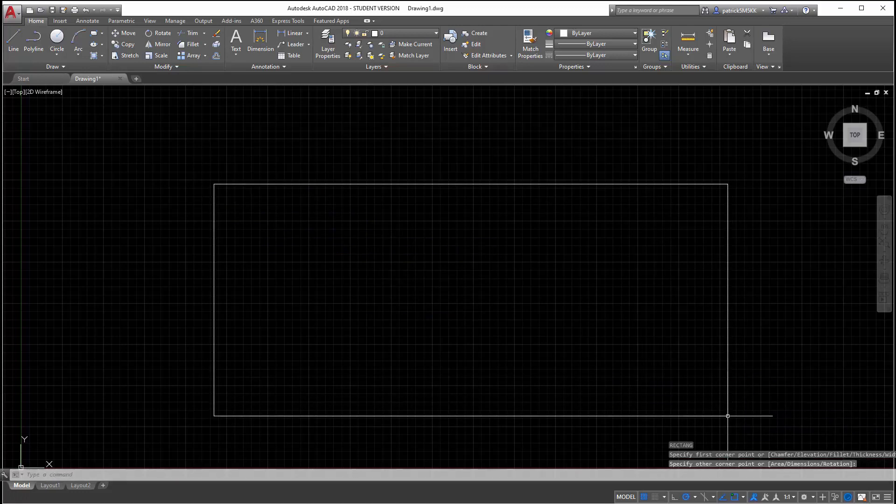
mouse_move(628, 337)
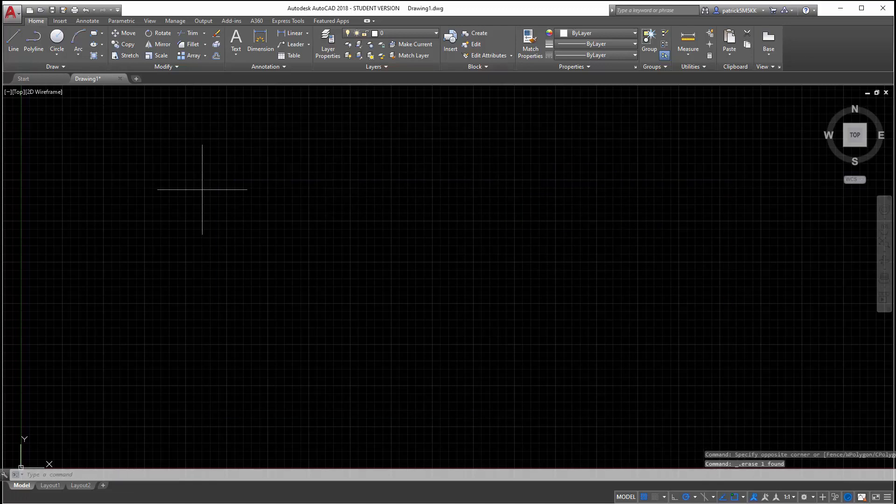
Start the board outline with the LINE command, entering a 10-inch side
click(175, 189)
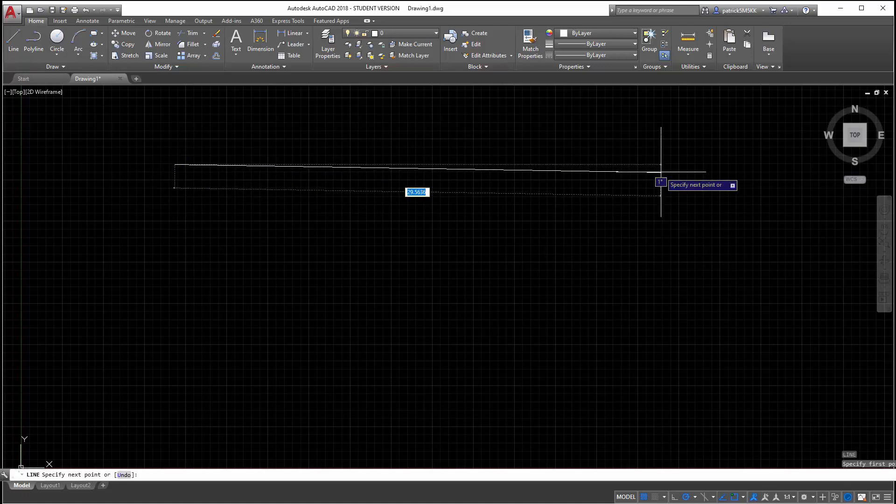
mouse_move(660, 166)
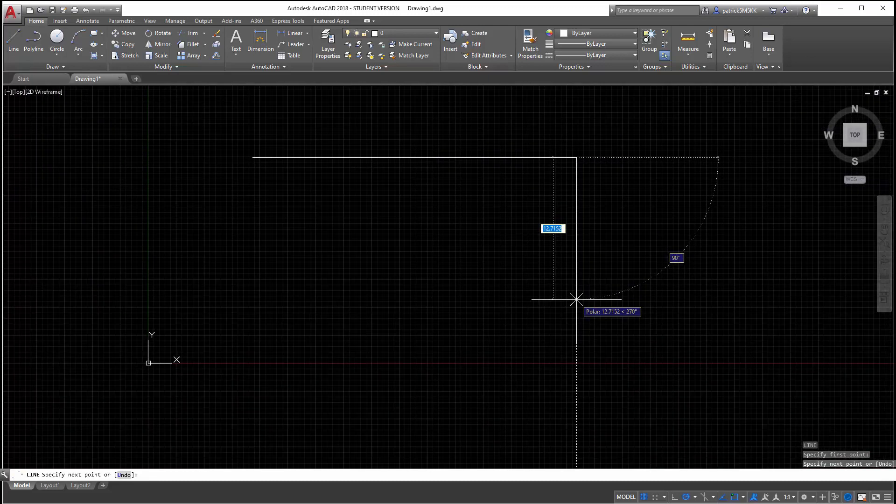
text(10)
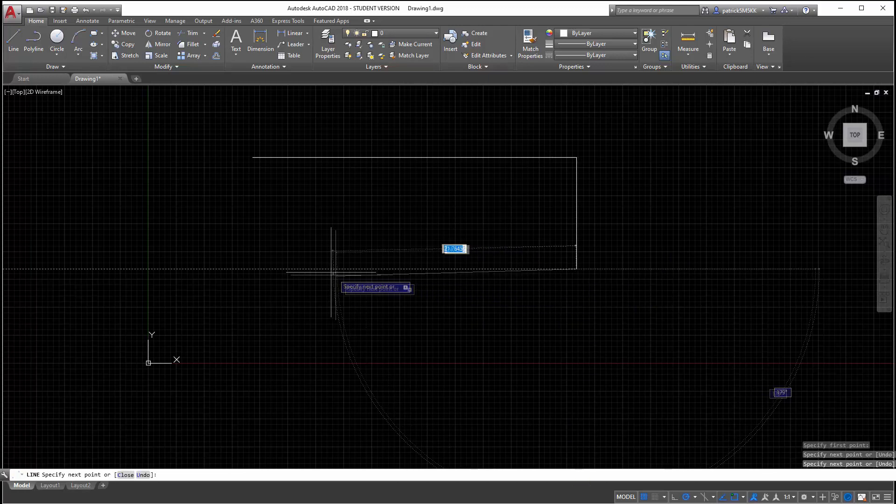
mouse_move(262, 270)
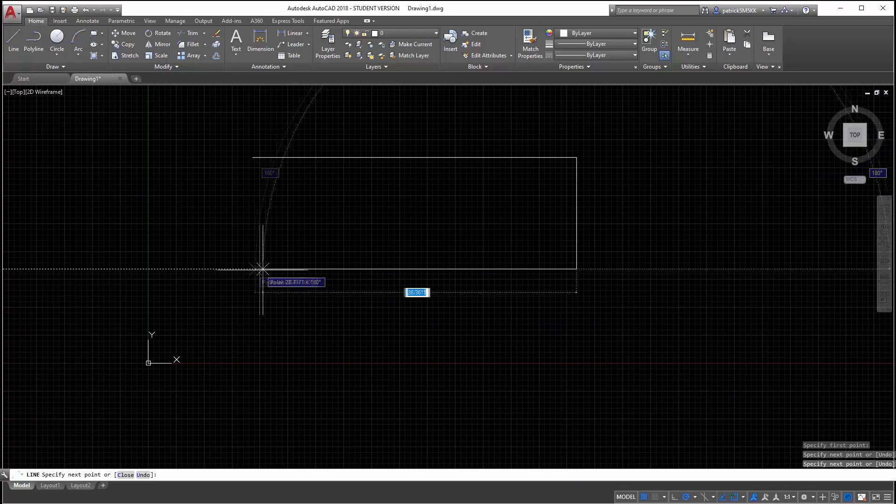
mouse_move(251, 198)
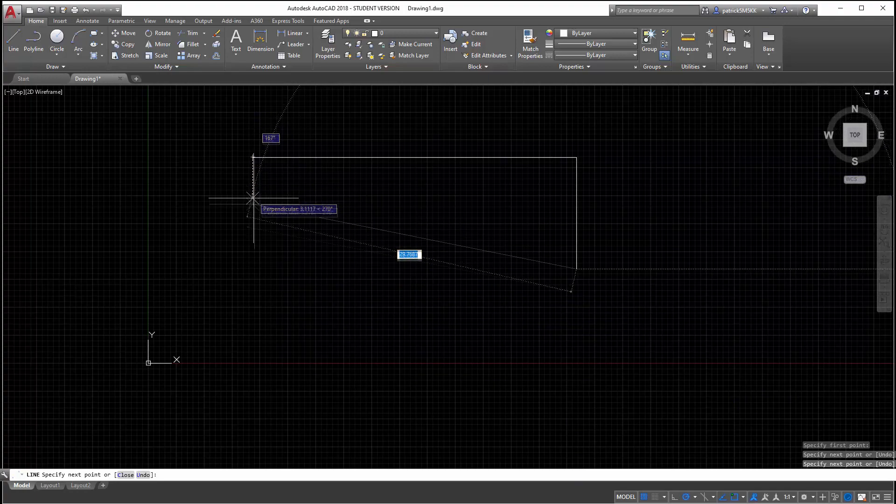
mouse_move(253, 269)
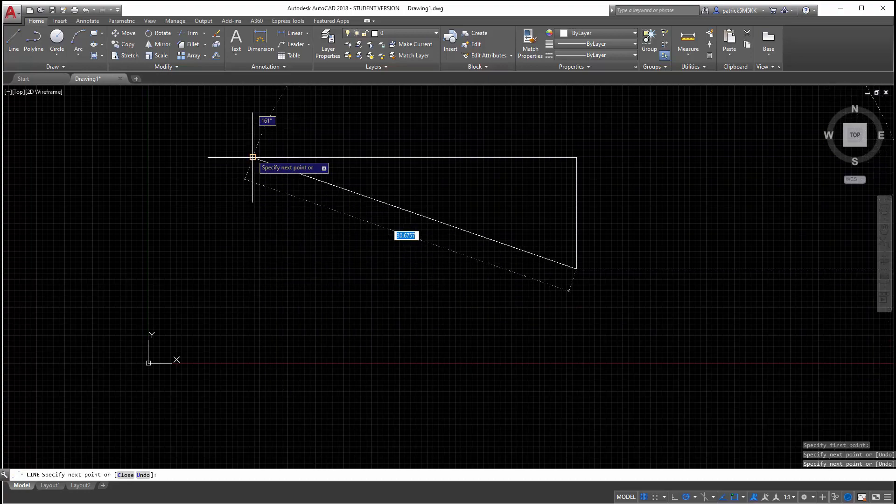
mouse_move(251, 251)
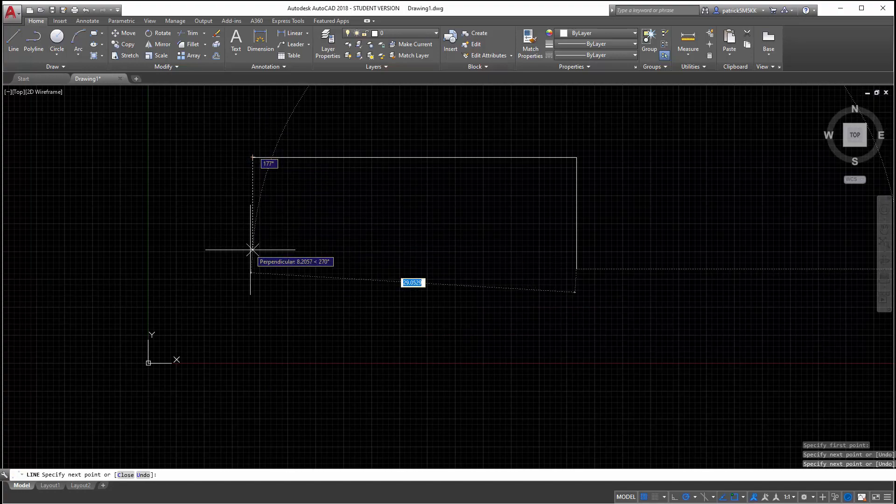
mouse_move(253, 268)
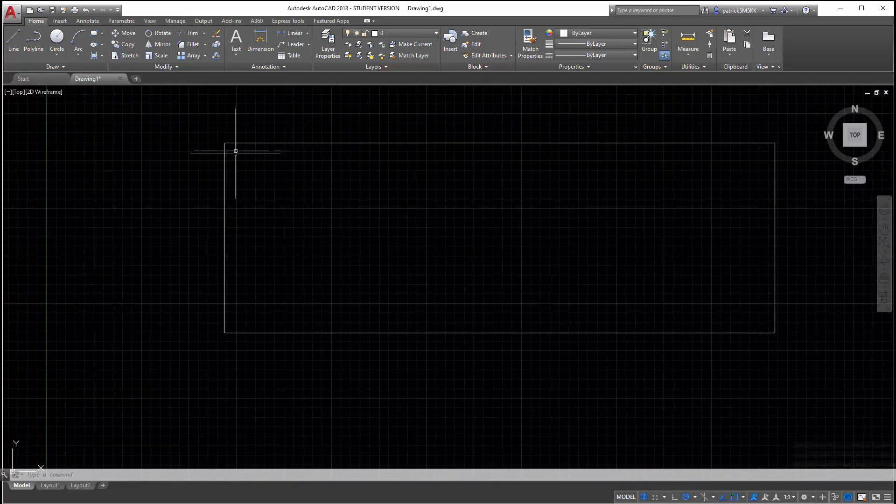
mouse_move(320, 165)
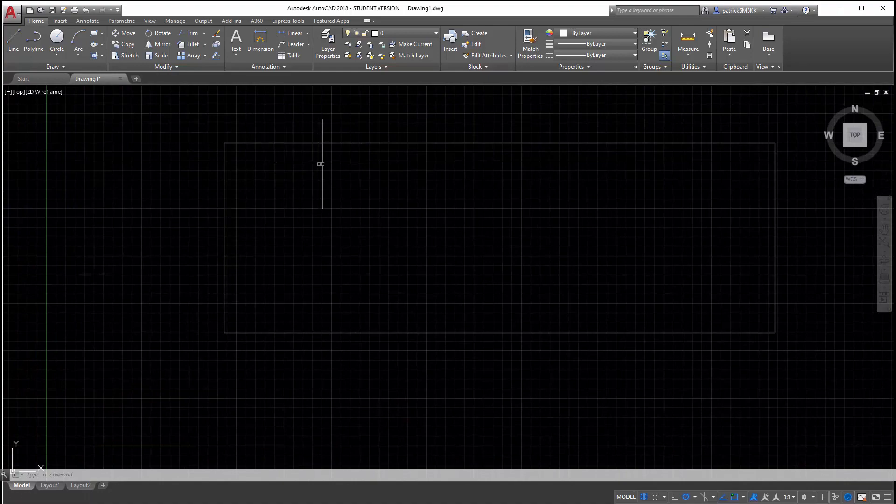
mouse_move(519, 360)
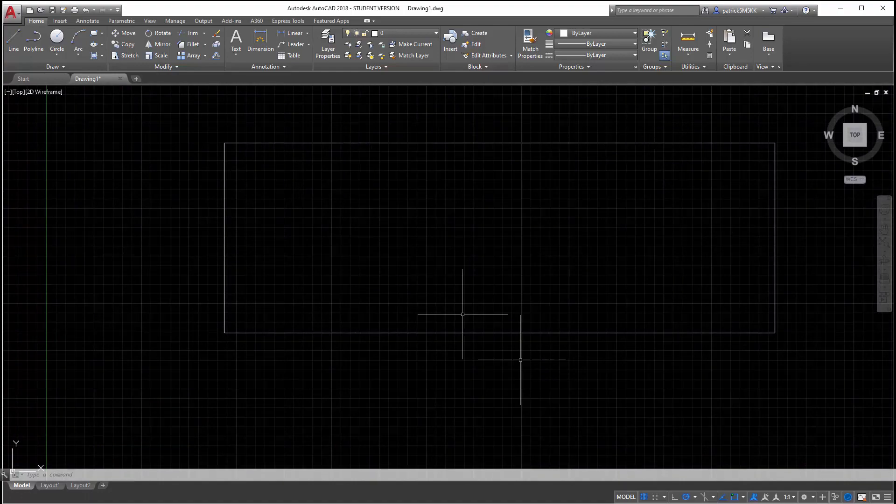
mouse_move(410, 207)
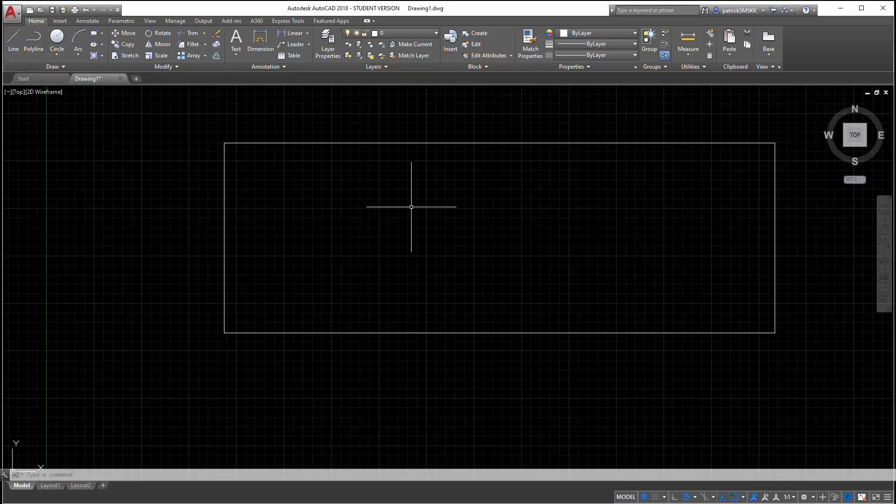
mouse_move(468, 208)
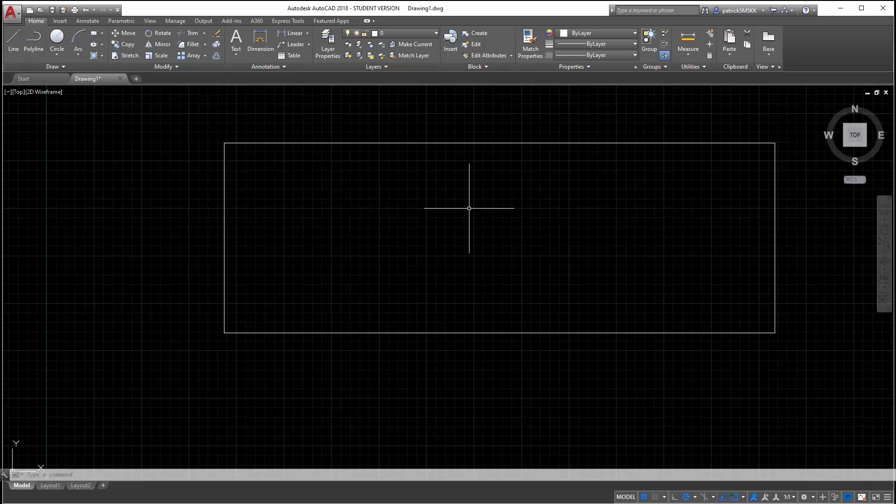
mouse_move(397, 154)
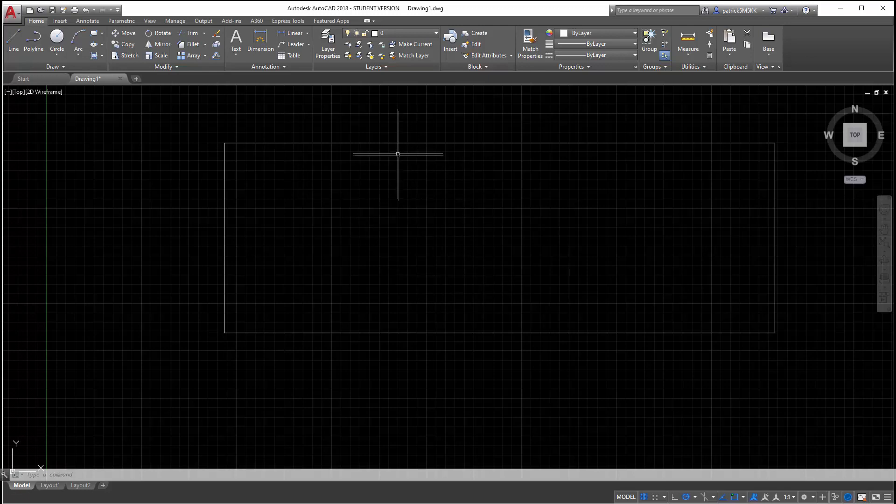
mouse_move(176, 173)
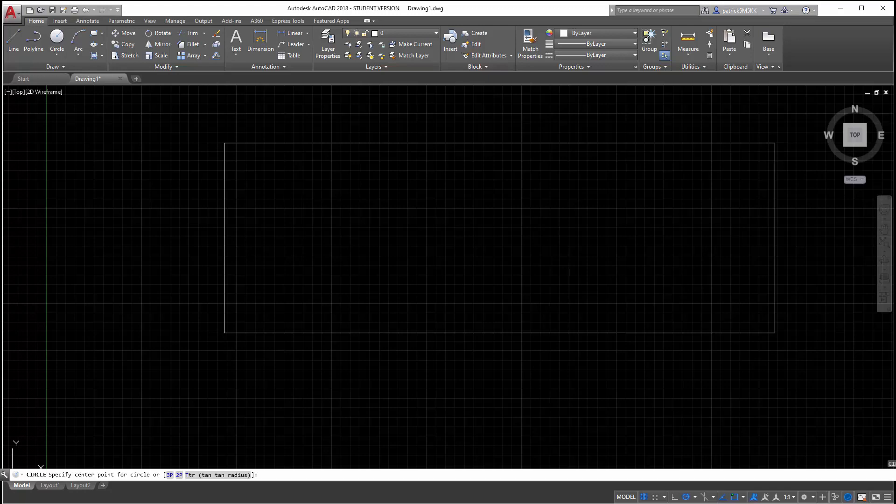
mouse_move(291, 266)
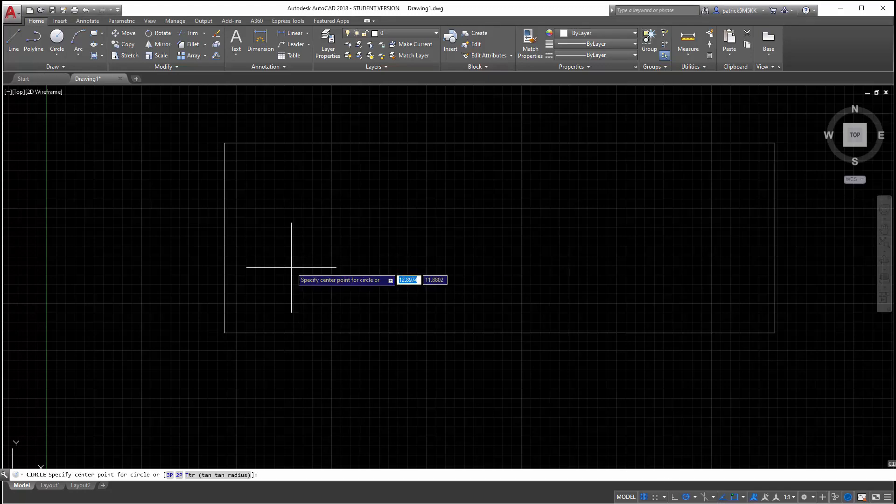
Place a first trial circle, then erase it via the right-click menu
click(292, 268)
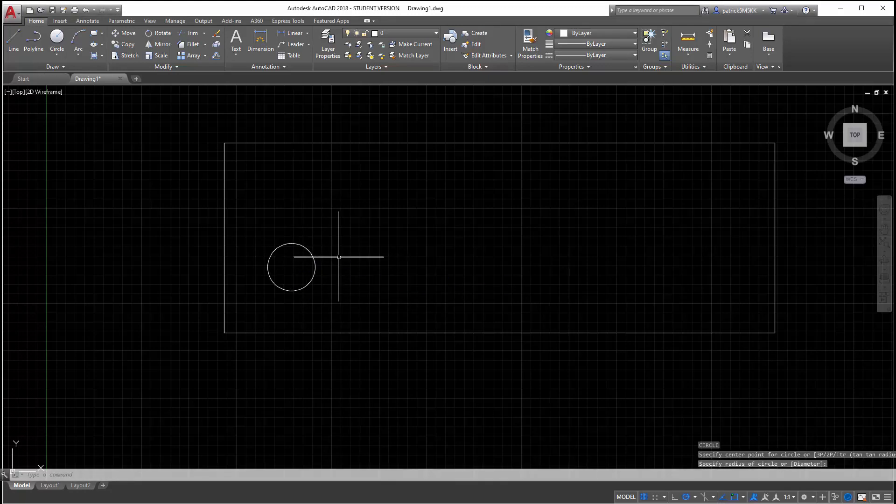
click(291, 267)
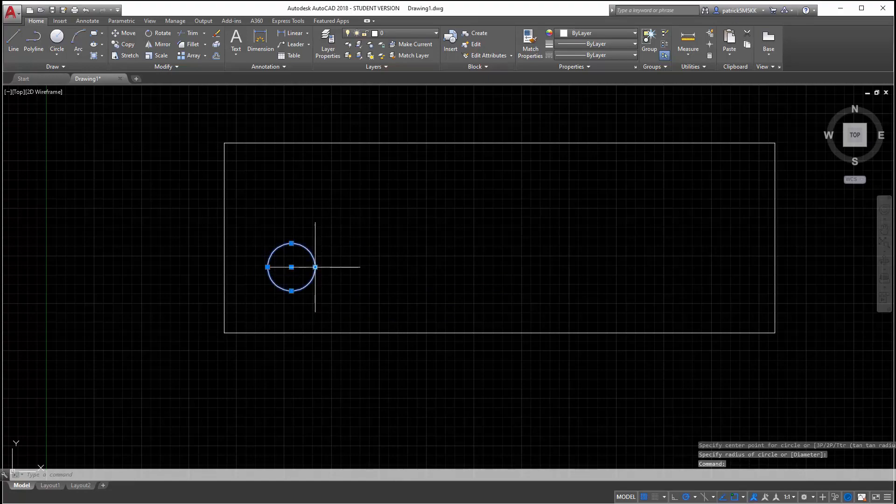
right_click(291, 267)
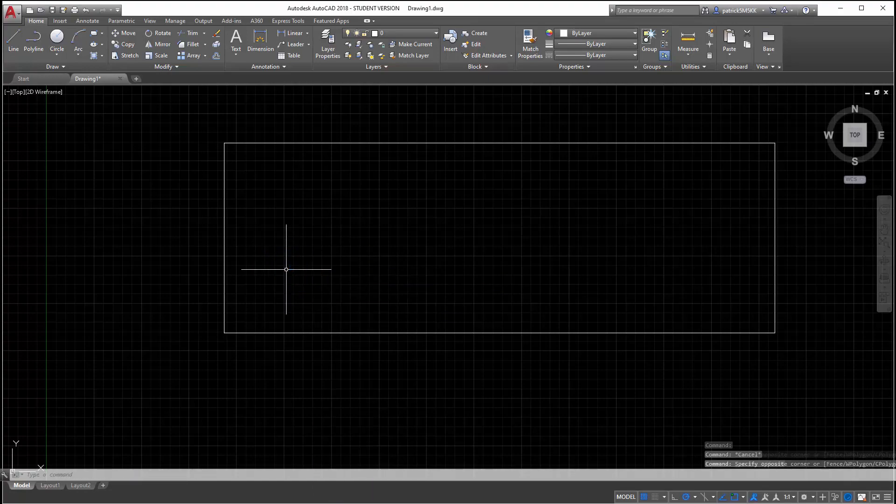
Draw a new circle (C) inside the board, left of centre, with diameter 2
text(c)
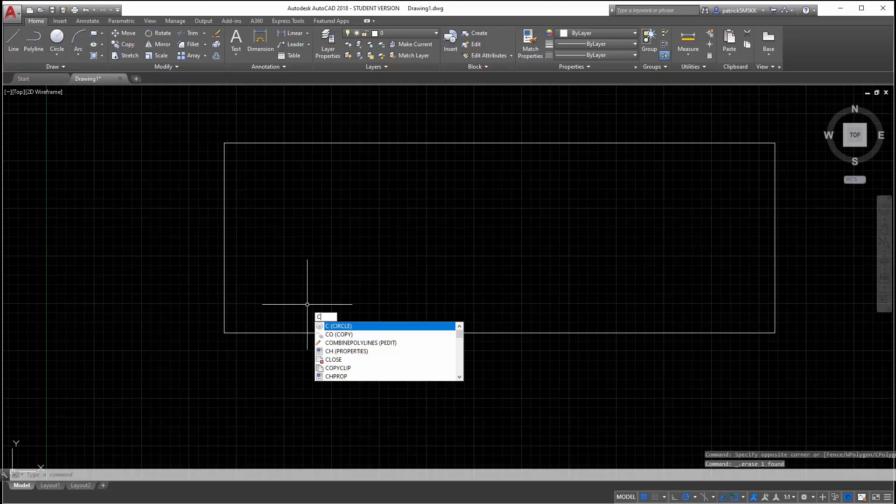
mouse_move(313, 205)
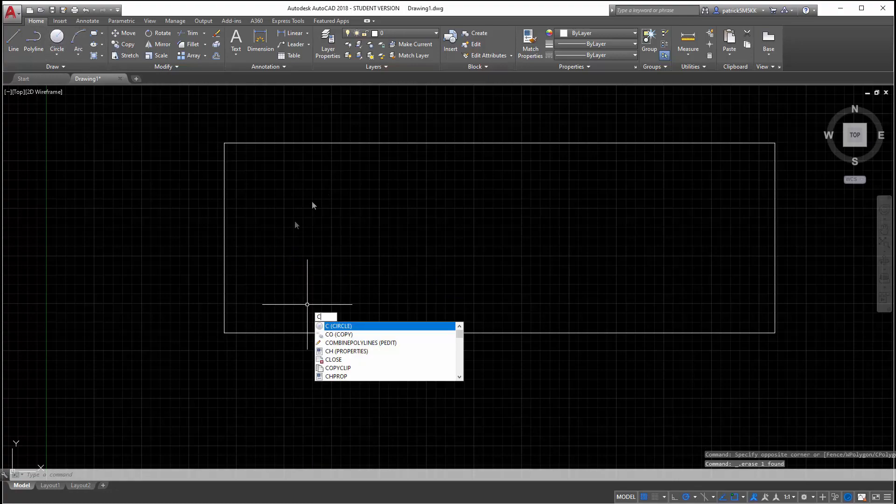
mouse_move(307, 263)
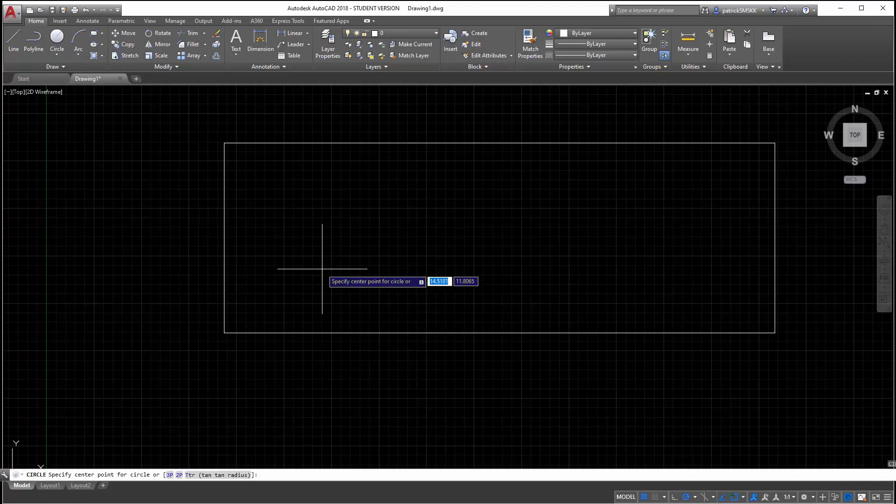
click(322, 269)
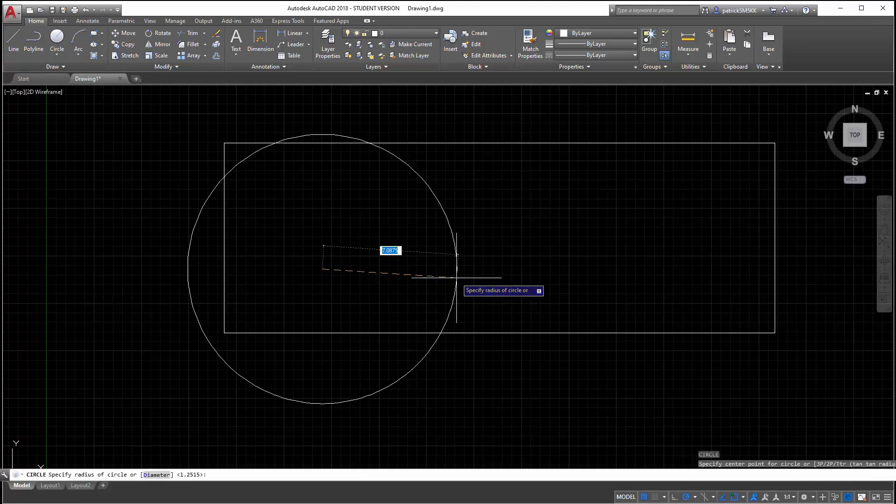
text(2)
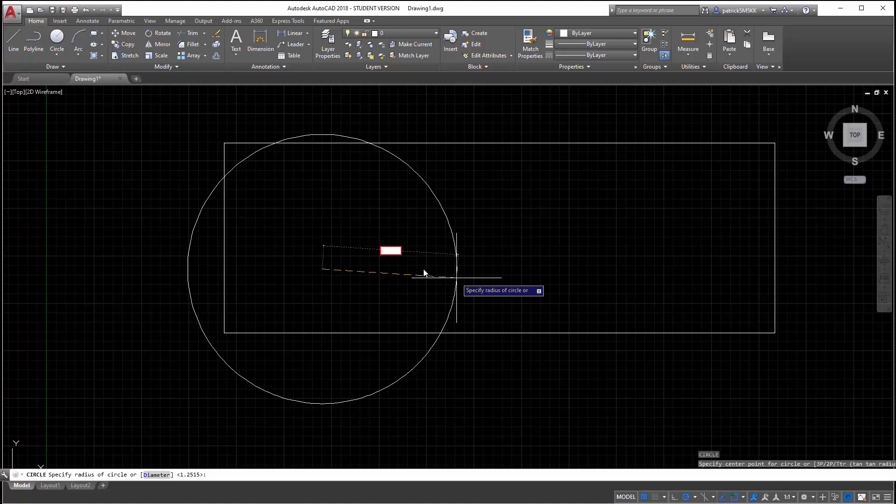
click(305, 279)
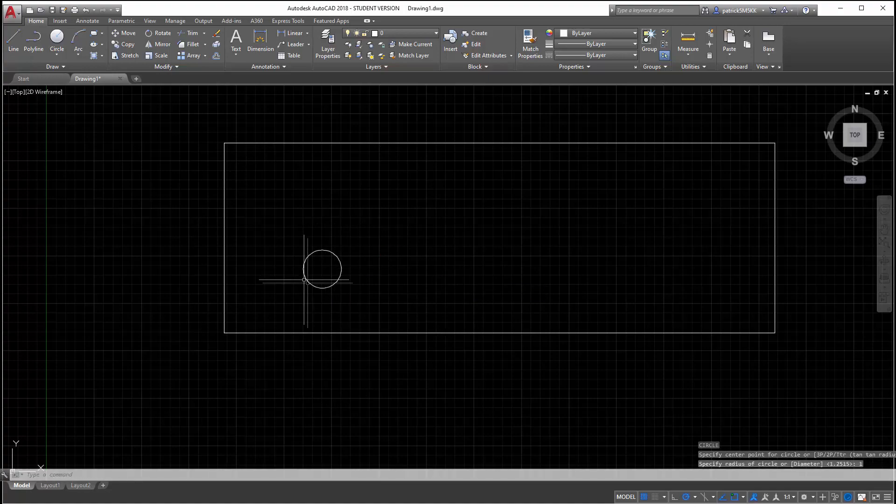
Check in Properties that the circle's diameter reads 2.0000, then close the palette
right_click(322, 269)
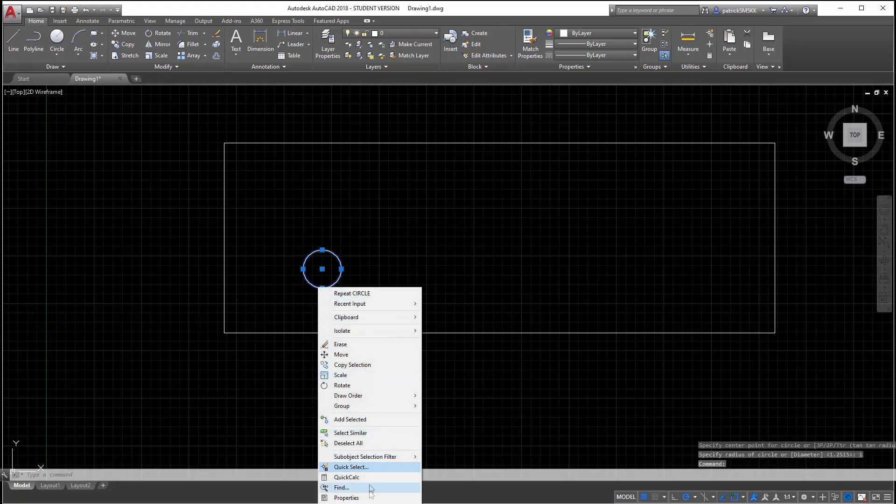
click(345, 497)
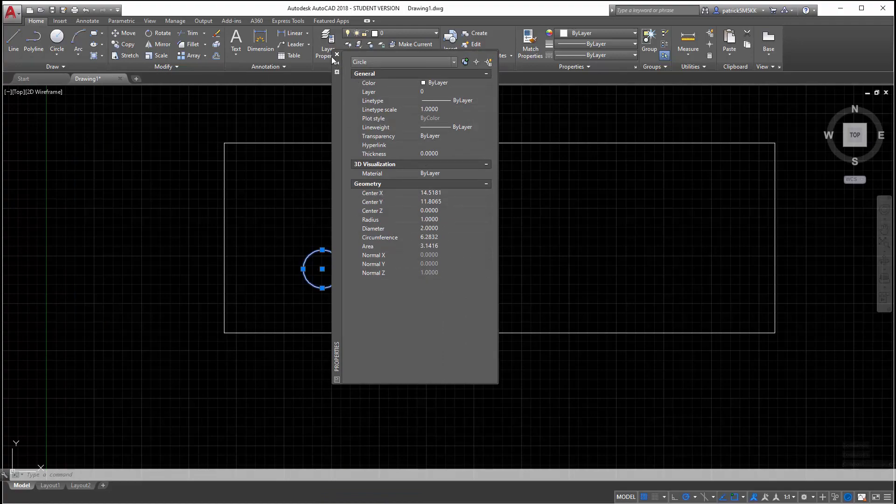
click(337, 54)
text(M)
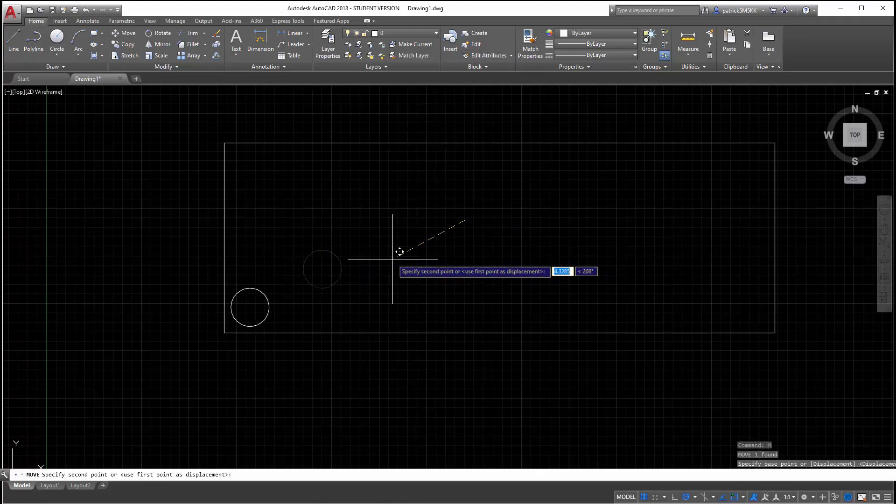
Move the circle in steps, last by 1 unit, to sit just inside the board's bottom-left corner
click(260, 326)
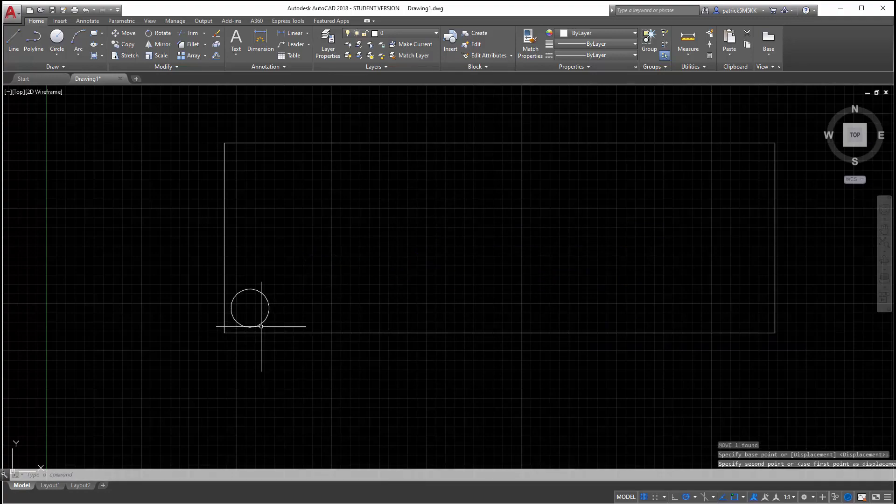
click(251, 307)
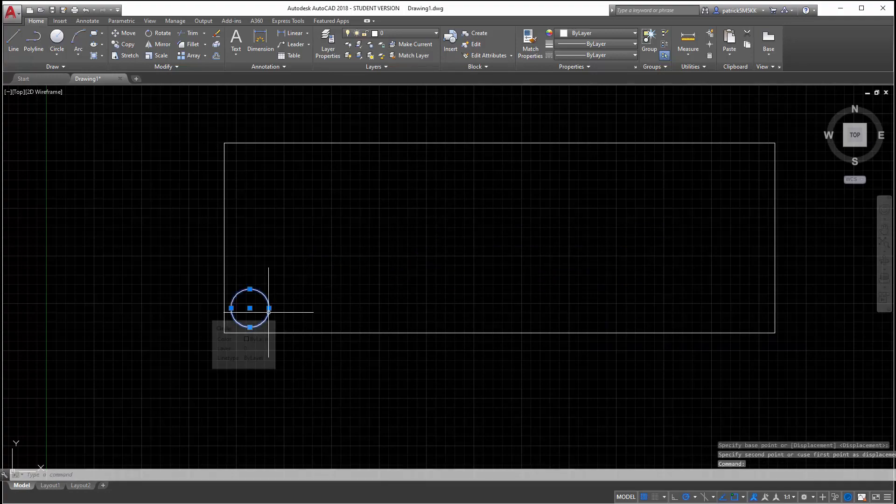
mouse_move(290, 297)
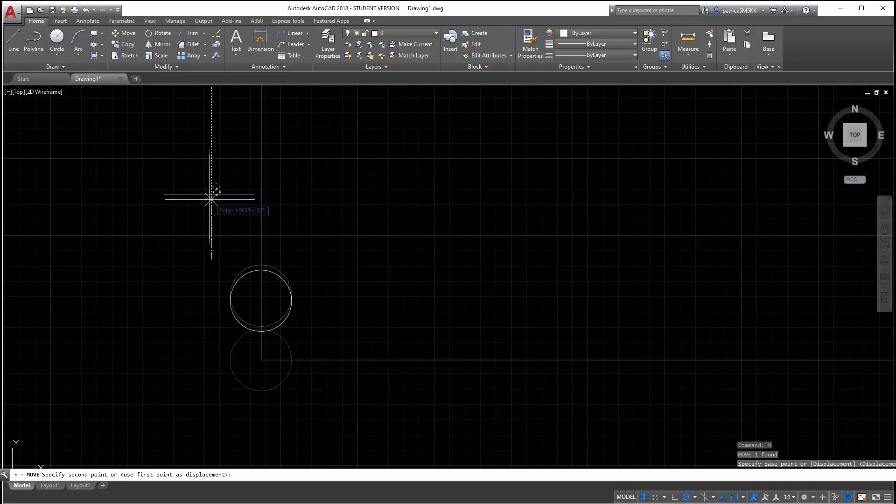
mouse_move(251, 299)
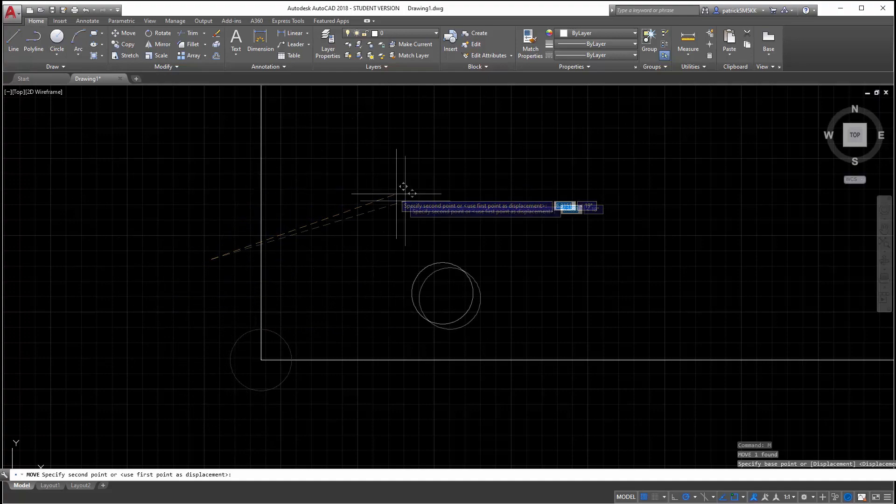
mouse_move(442, 254)
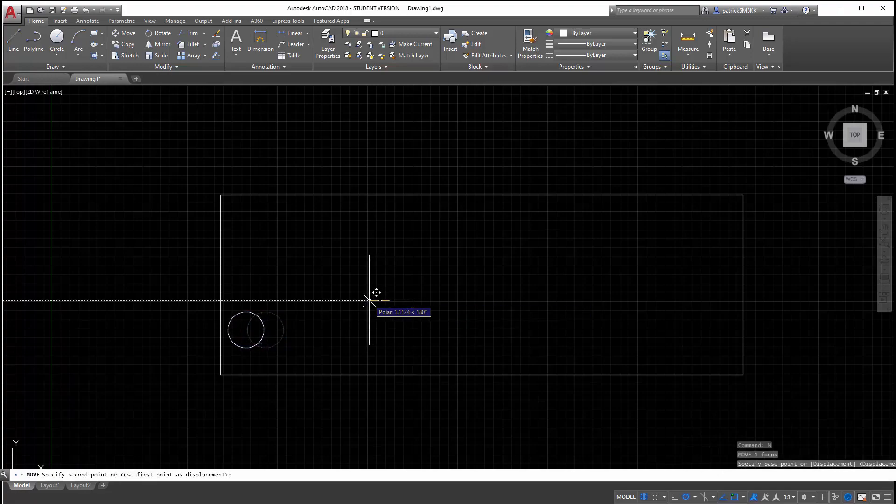
click(245, 329)
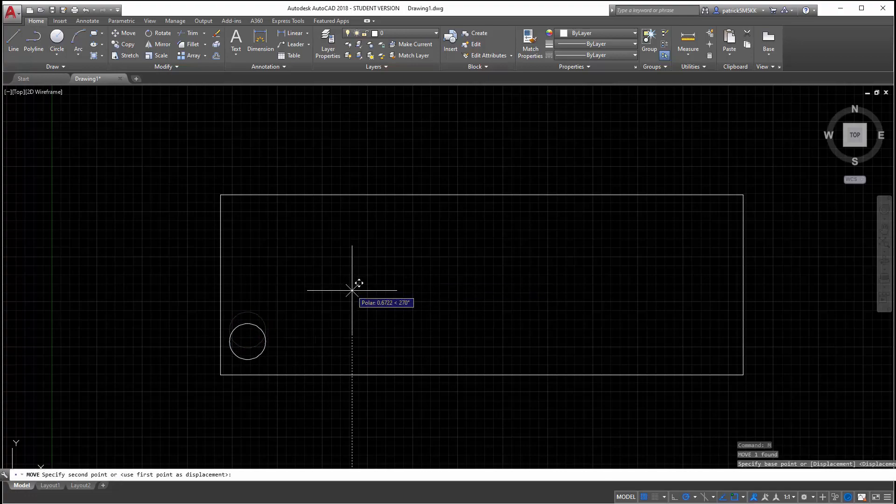
text(1)
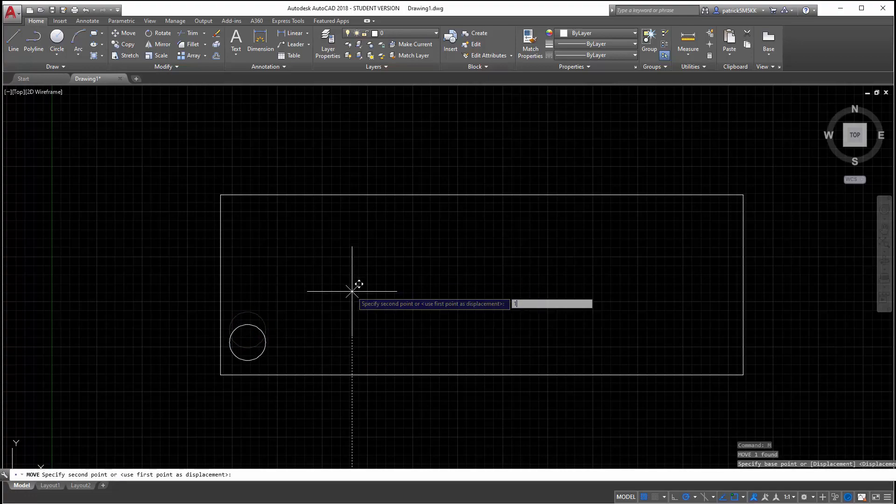
click(246, 369)
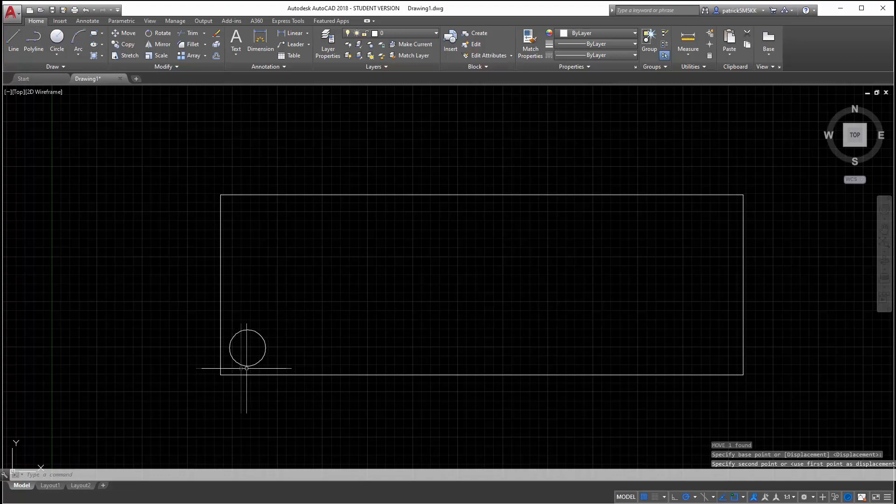
mouse_move(254, 324)
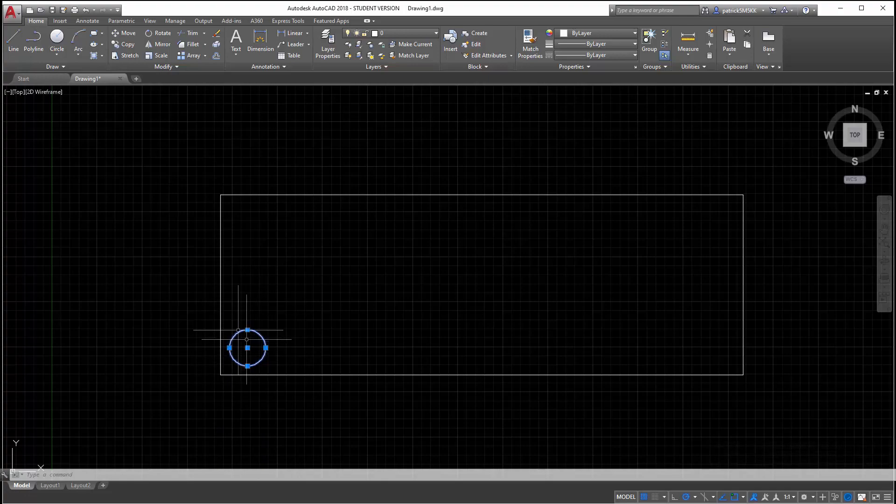
mouse_move(172, 286)
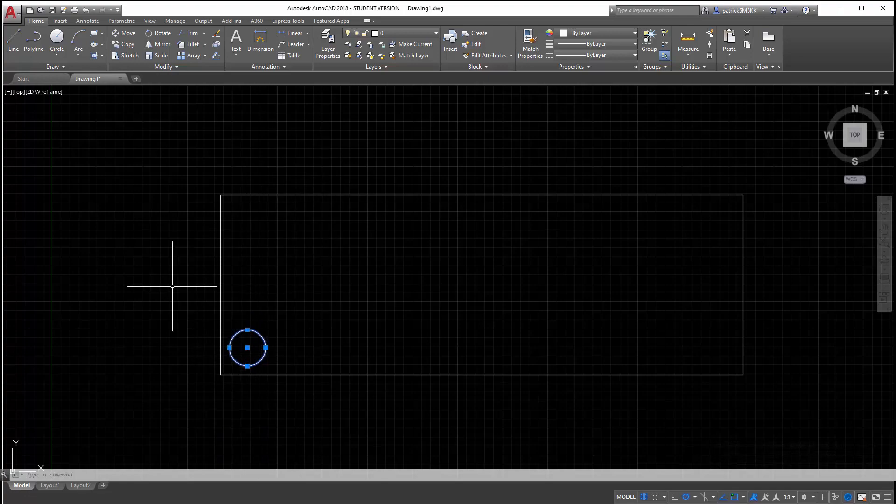
Copy the circle upward at 2.5 spacing to build a vertical column of four
click(128, 44)
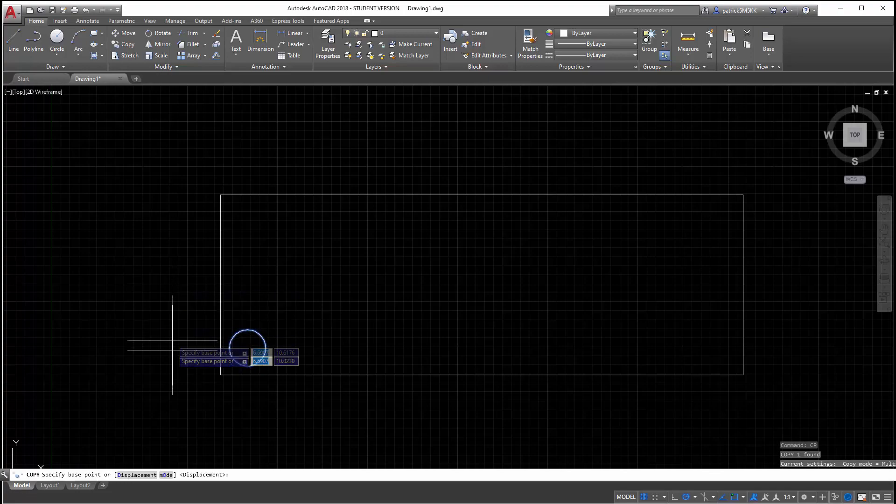
click(247, 336)
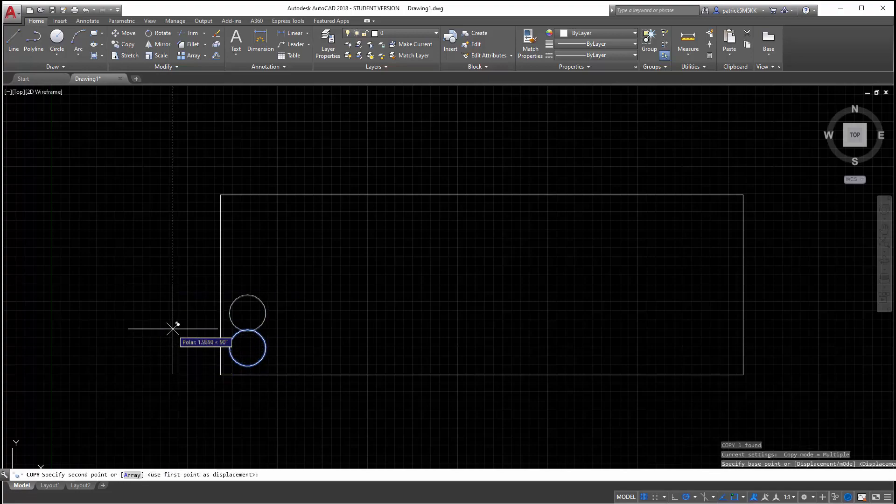
mouse_move(175, 325)
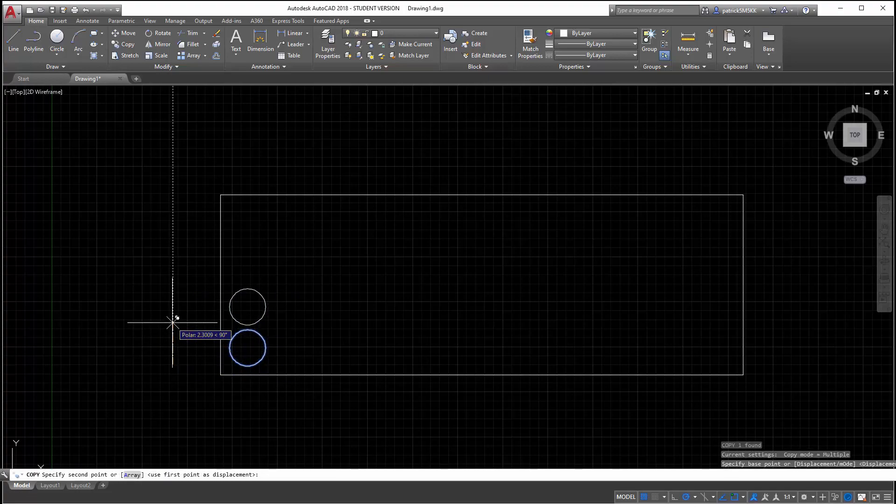
text(2.5)
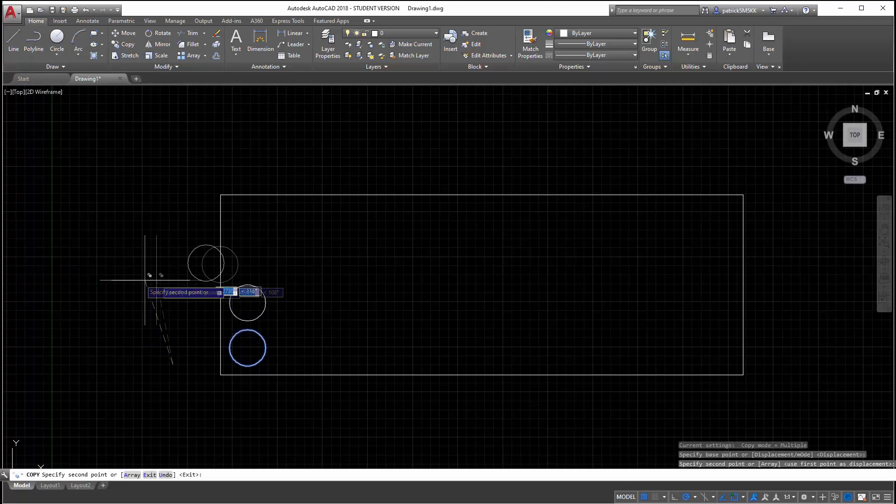
key(Escape)
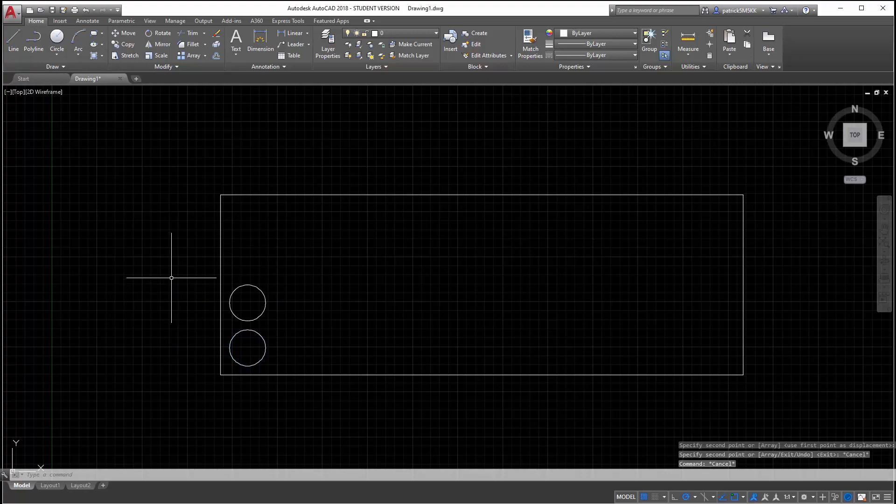
Select the whole four-circle column to move it together
click(246, 302)
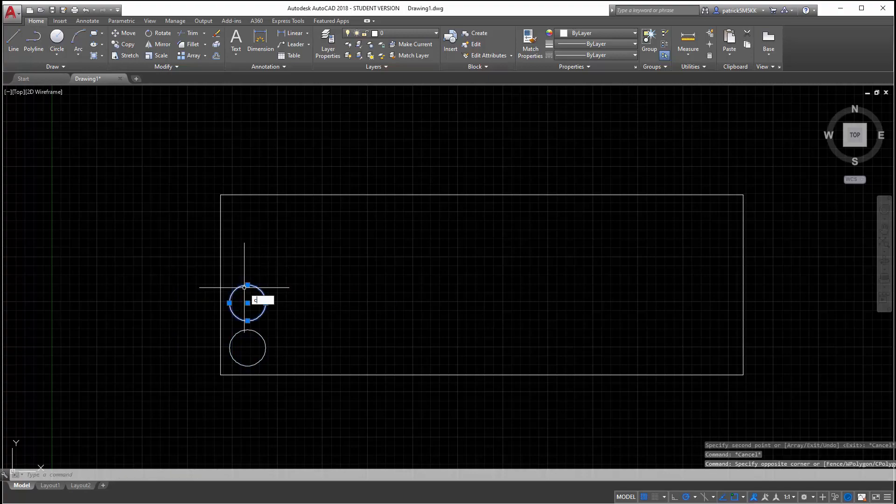
text(CP)
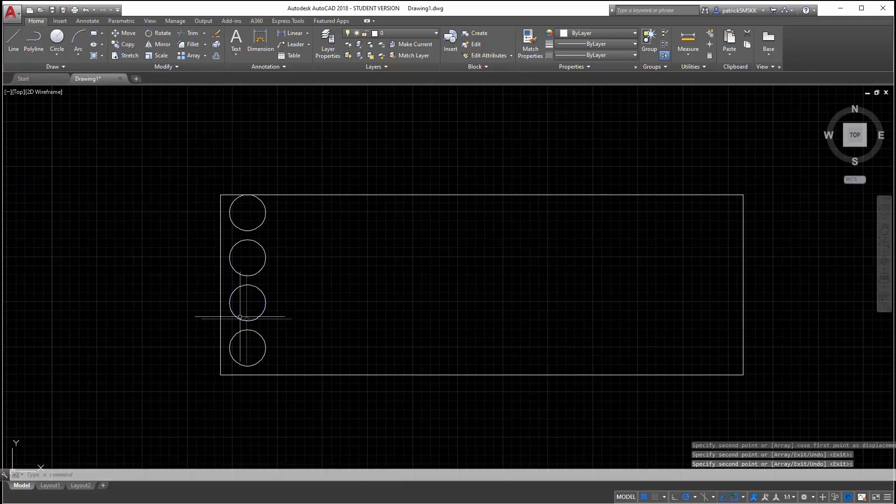
click(143, 220)
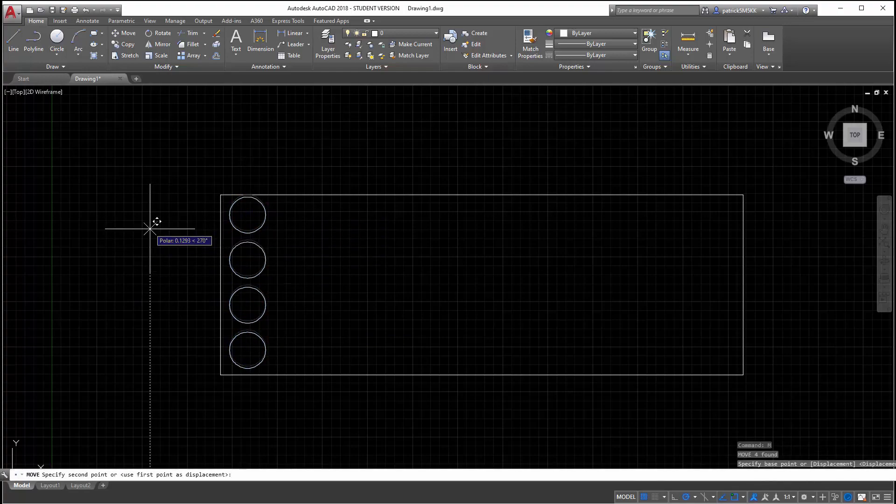
mouse_move(152, 229)
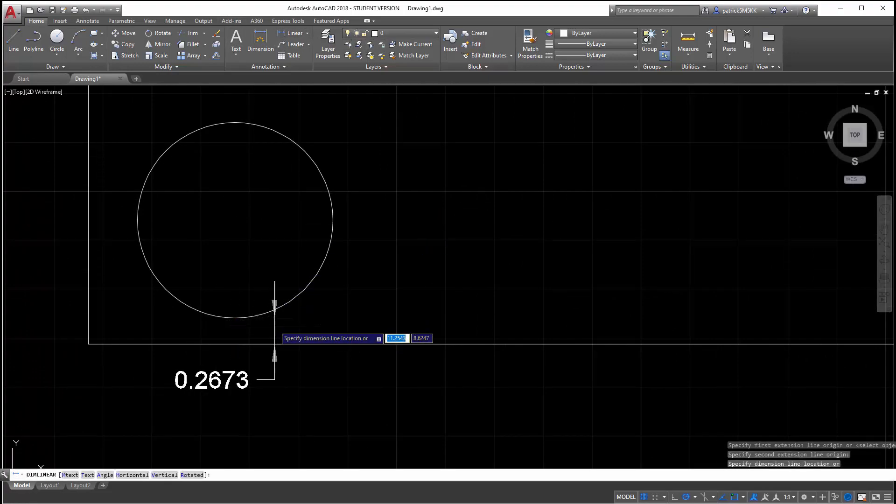
Cancel the trial DIMLINEAR gap measurement (0.2673) and zoom out
key(Escape)
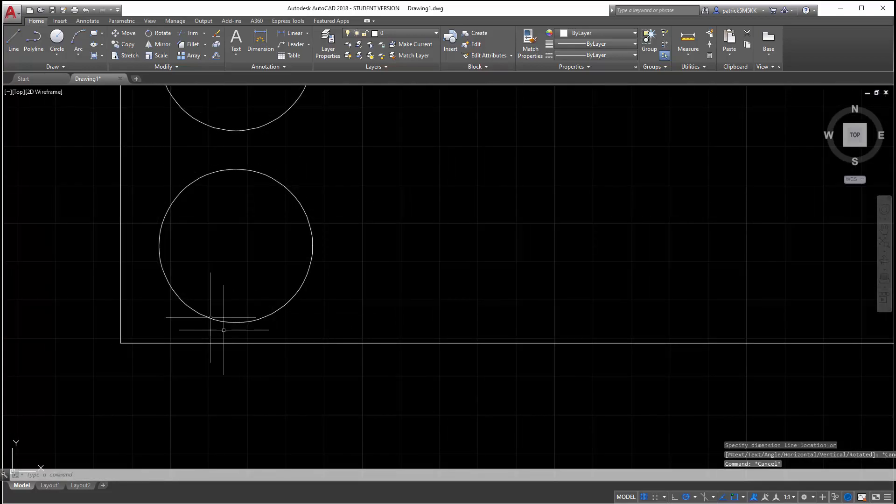
scroll(down, 3)
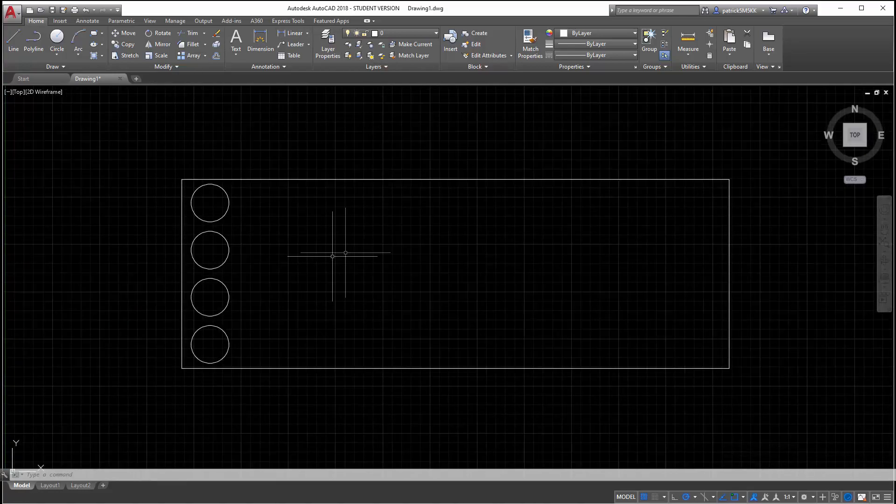
mouse_move(249, 350)
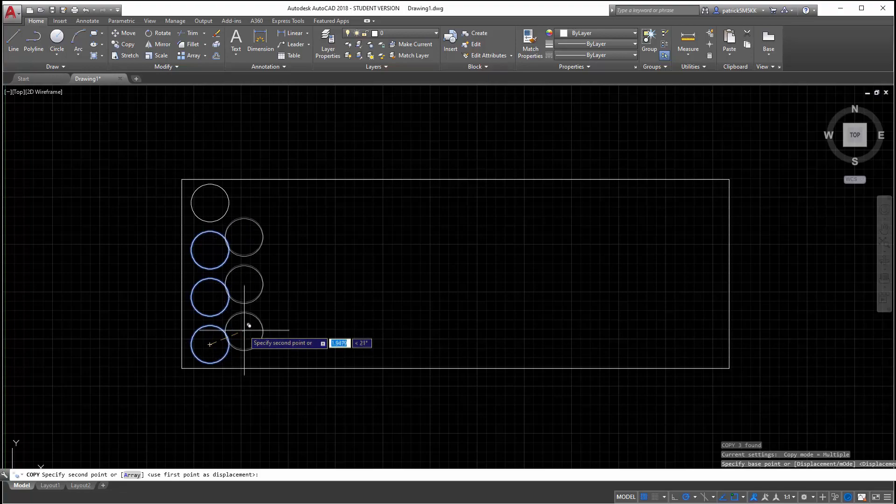
mouse_move(248, 314)
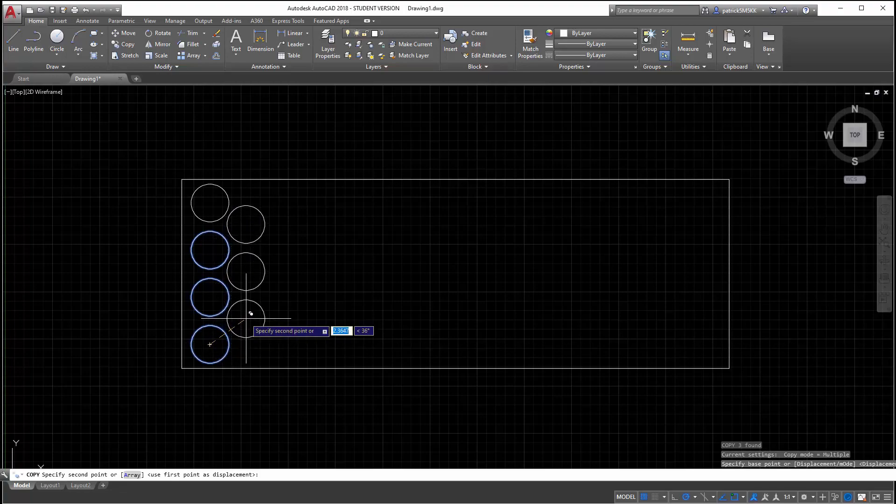
mouse_move(250, 314)
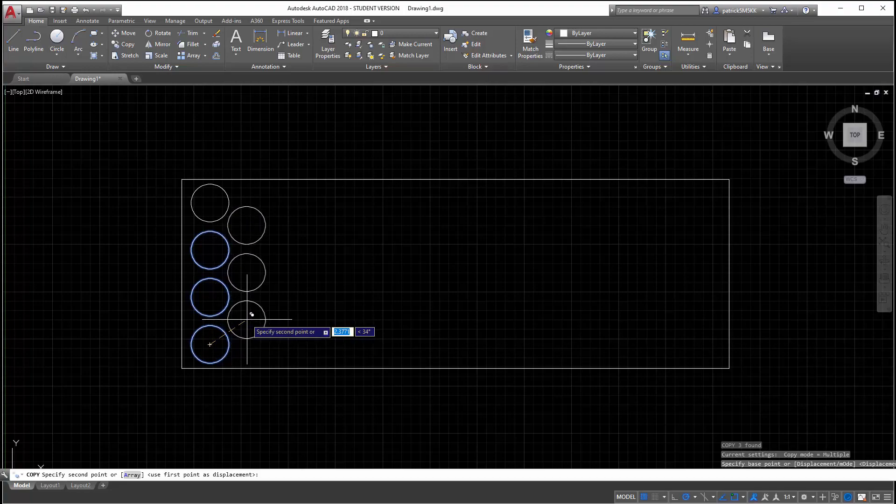
mouse_move(250, 314)
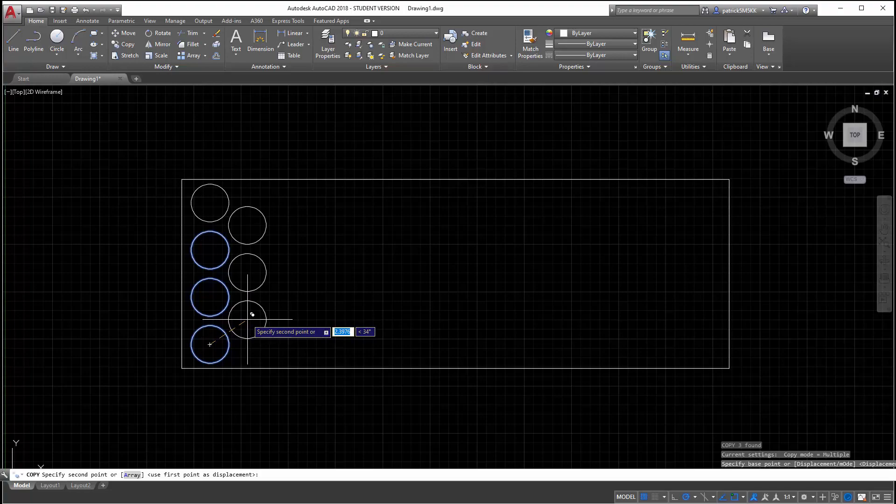
mouse_move(209, 316)
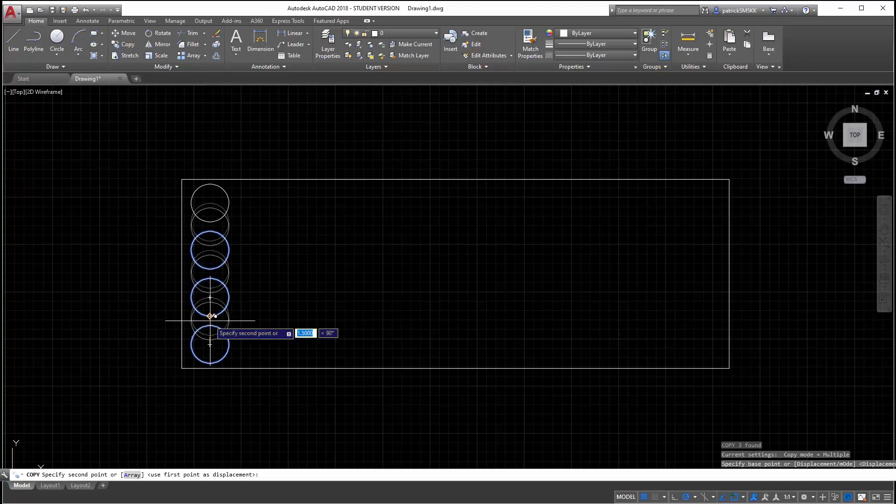
mouse_move(210, 323)
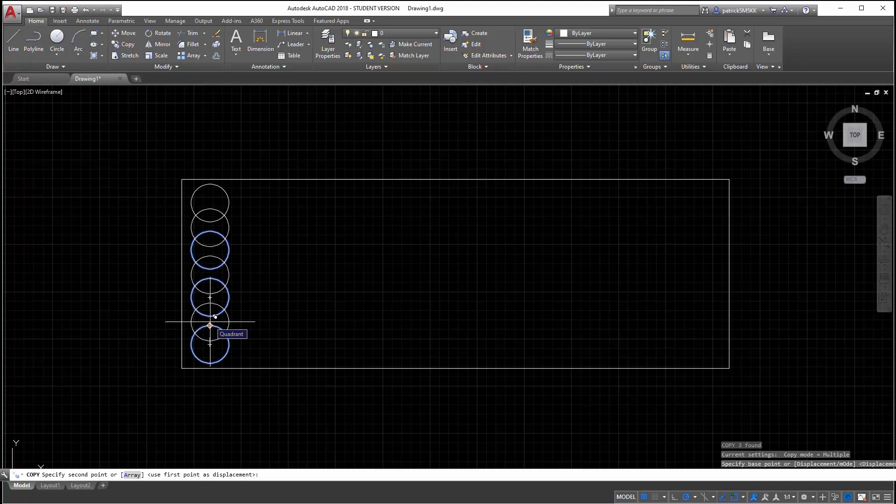
Copy three circles halfway between the column's circles and begin shifting them right into a staggered column
click(209, 324)
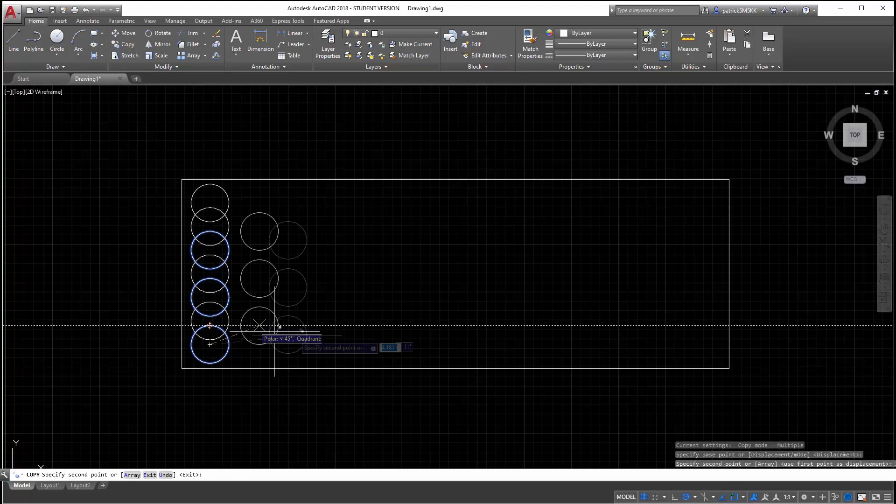
key(Escape)
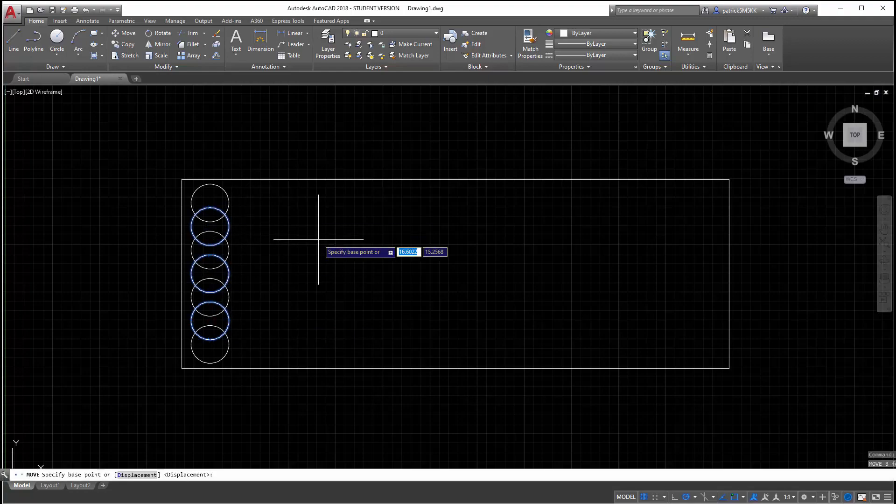
click(318, 233)
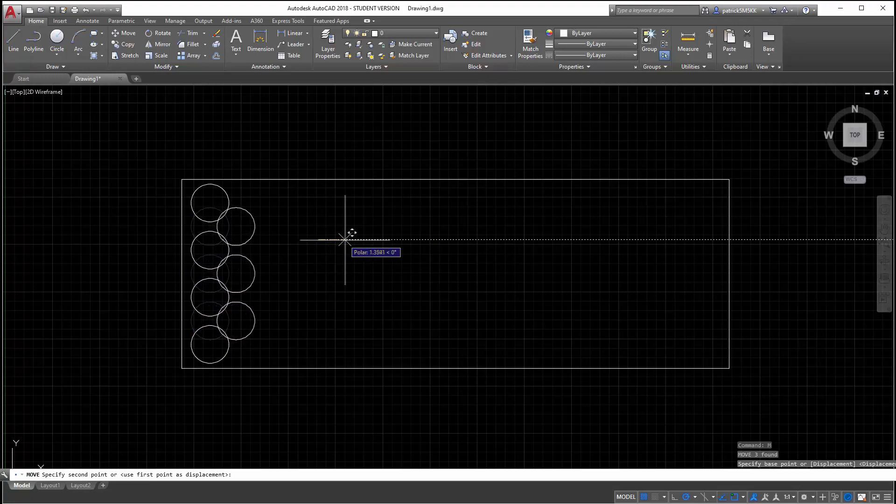
mouse_move(357, 237)
text(cp)
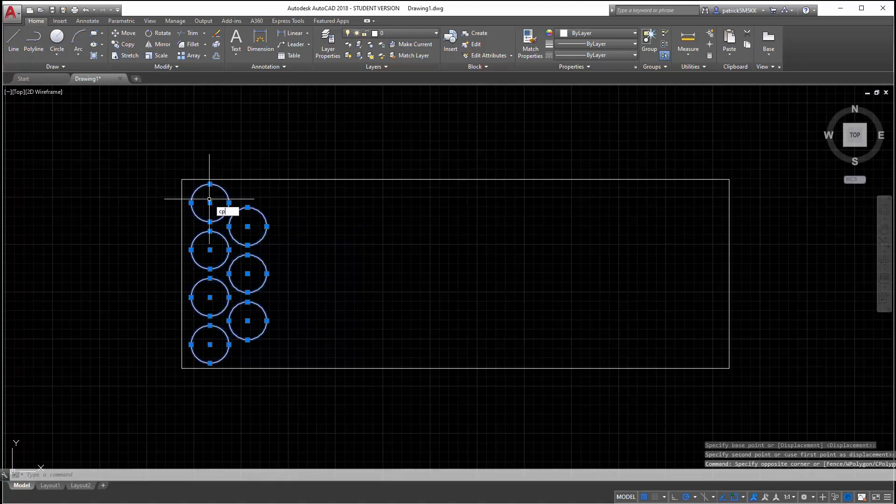
Copy the two staggered hole columns repeatedly rightward to fill the board end to end
key(Return)
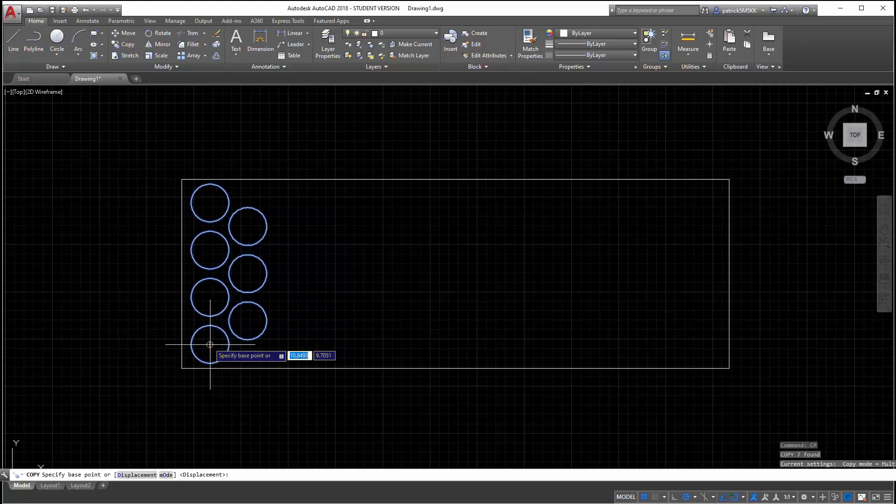
click(210, 343)
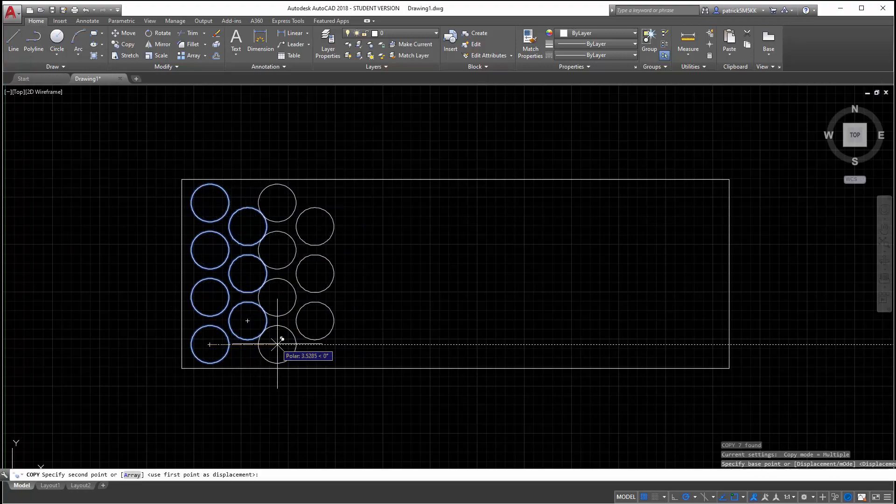
mouse_move(283, 345)
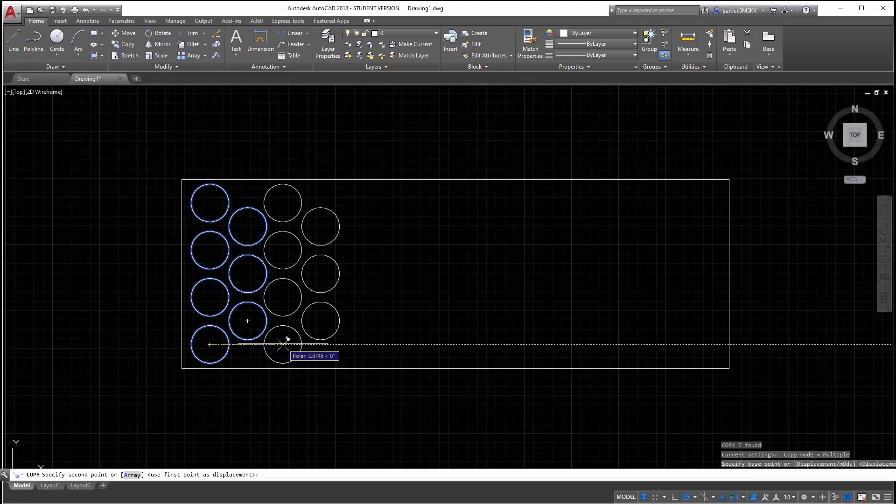
click(282, 344)
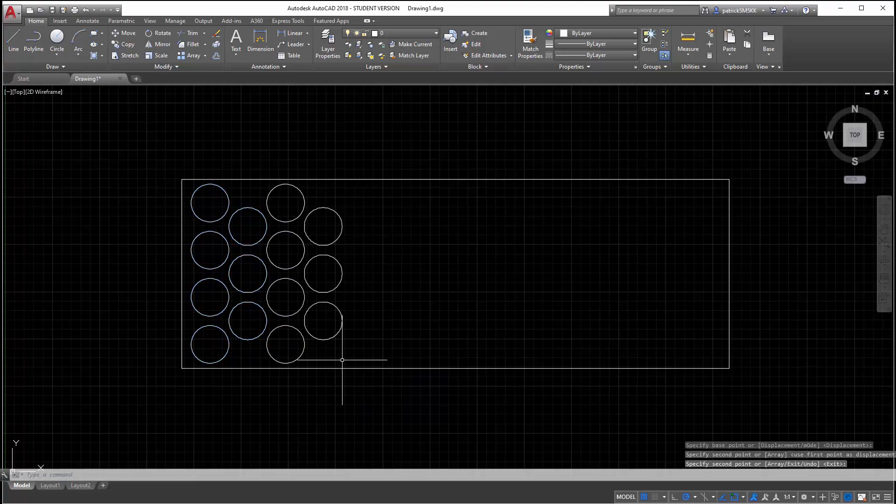
click(205, 205)
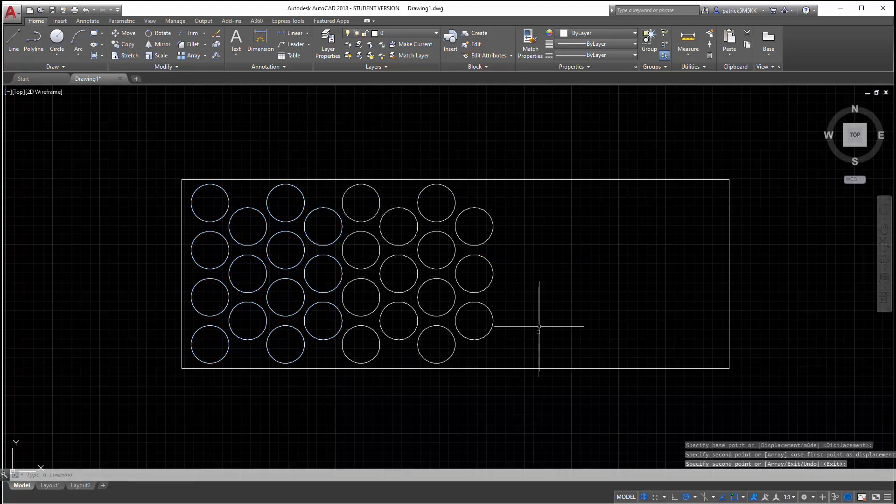
click(213, 195)
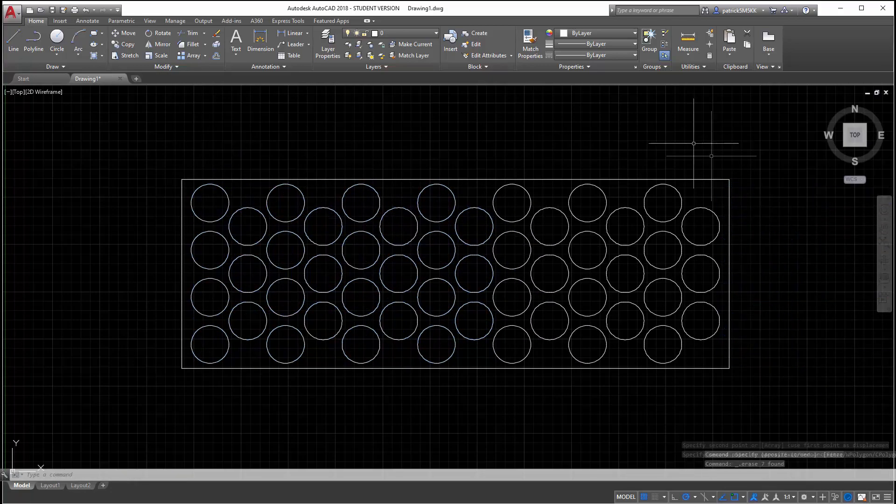
mouse_move(127, 168)
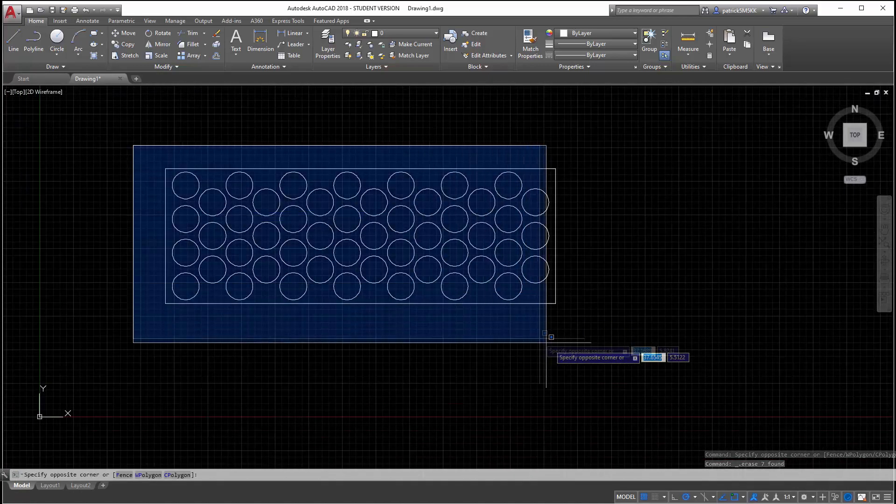
key(Escape)
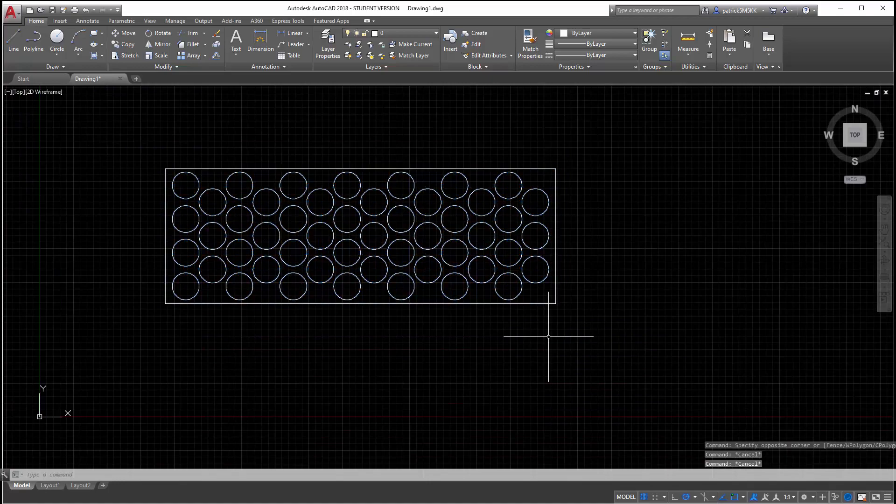
click(604, 281)
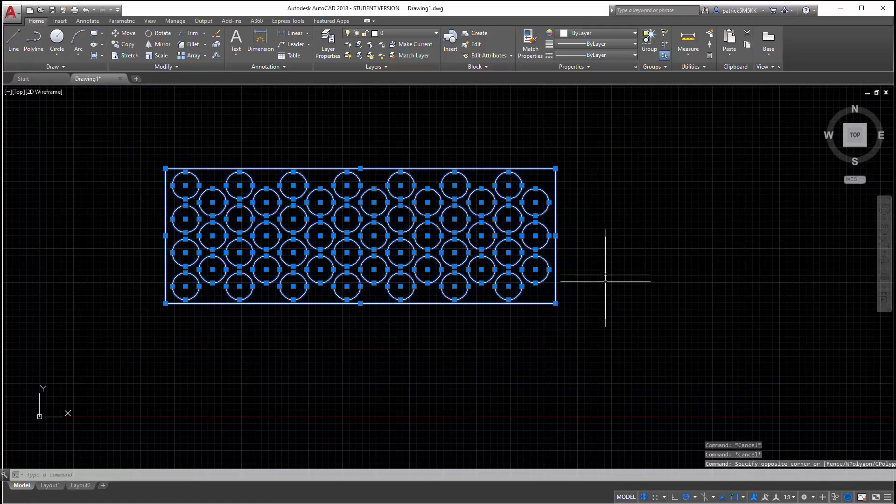
right_click(604, 281)
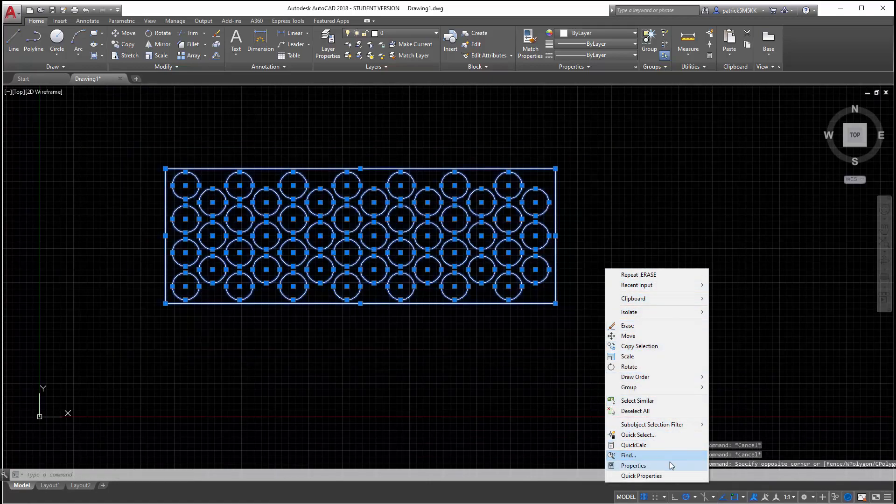
click(633, 465)
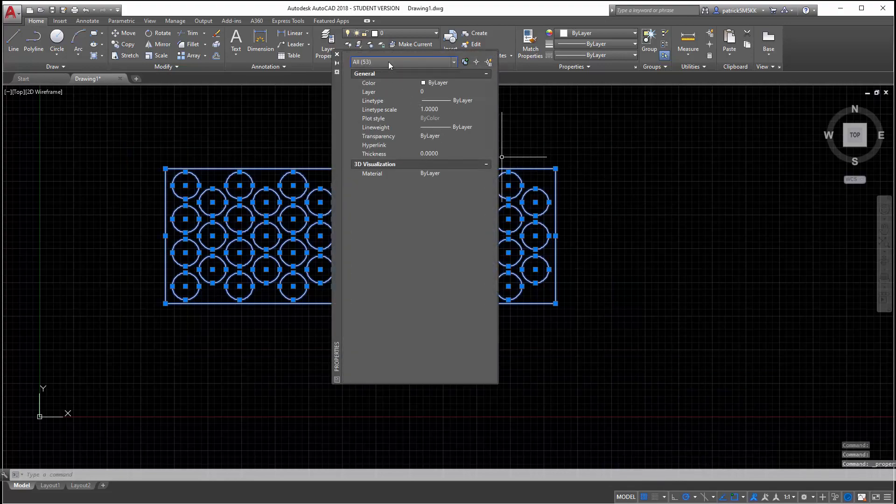
click(452, 61)
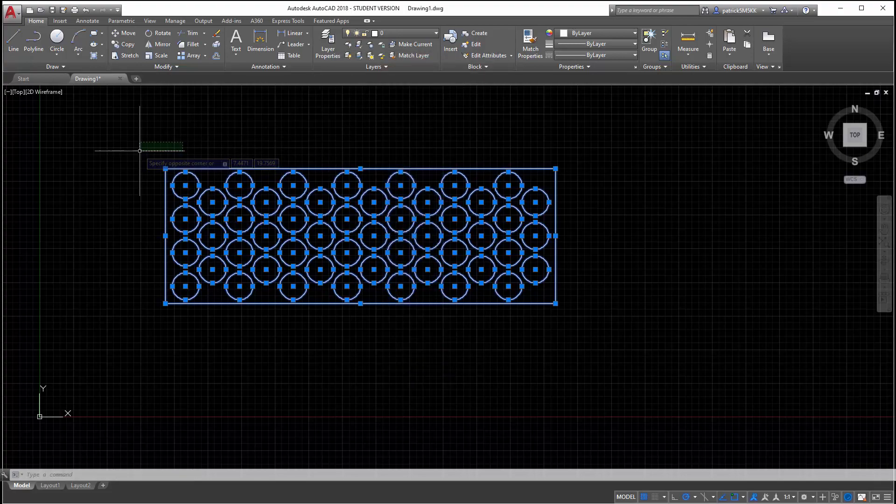
key(Escape)
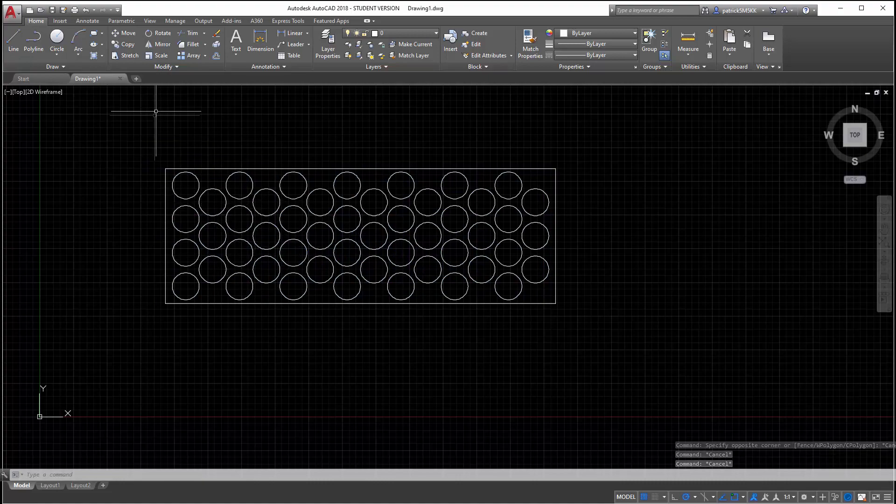
Copy the board outline below and copy the hole block across it in straight rows
click(596, 363)
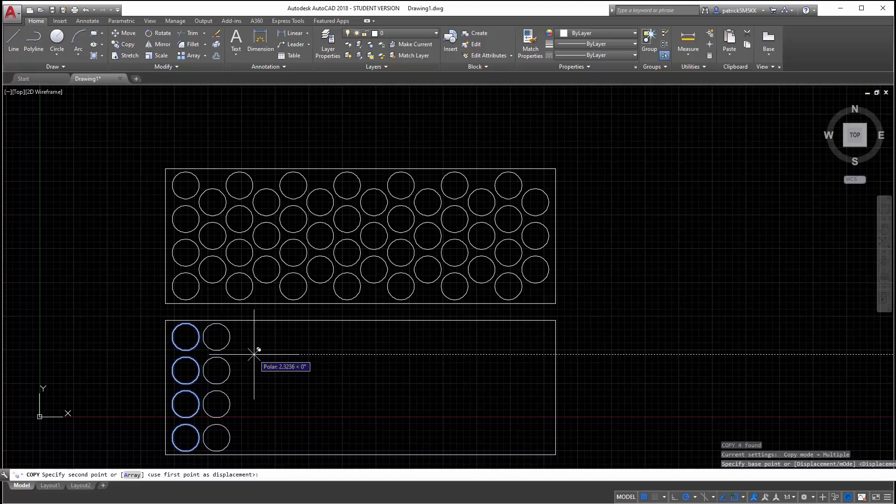
mouse_move(258, 352)
text(CP)
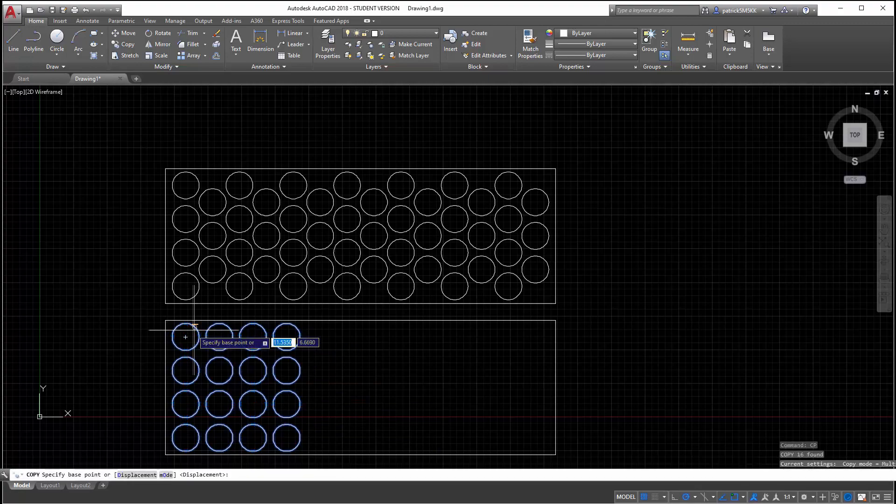
click(185, 337)
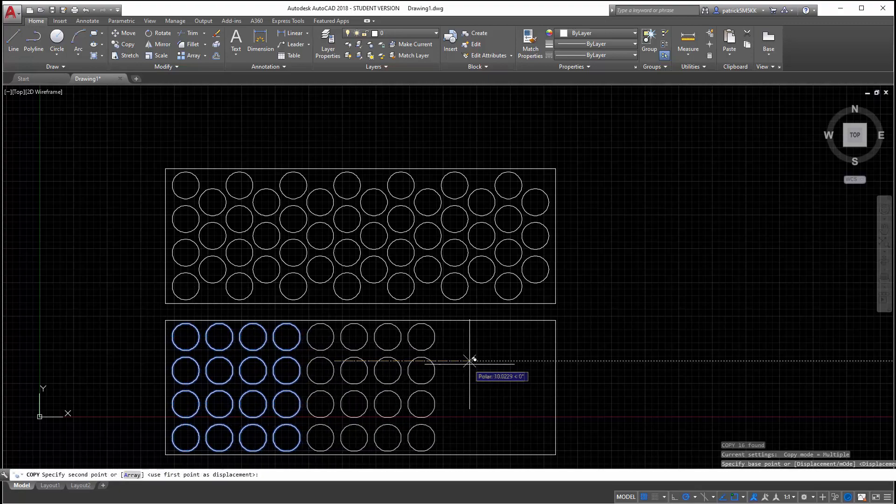
click(468, 360)
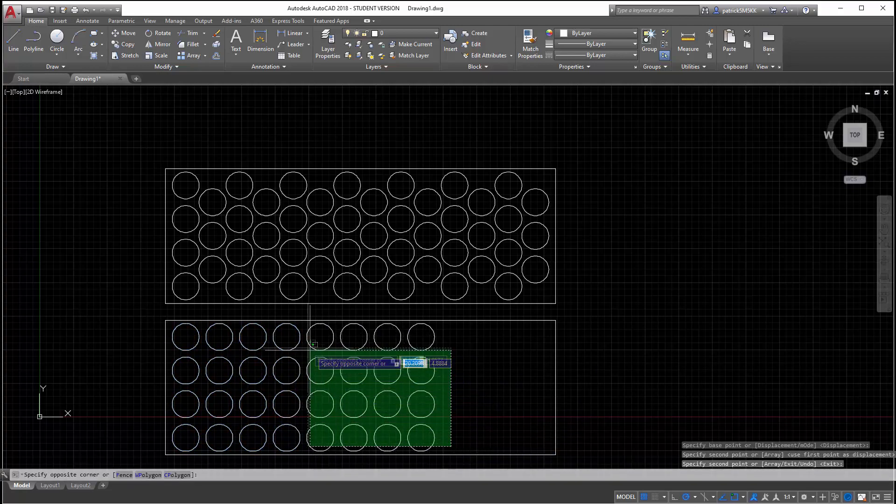
click(180, 332)
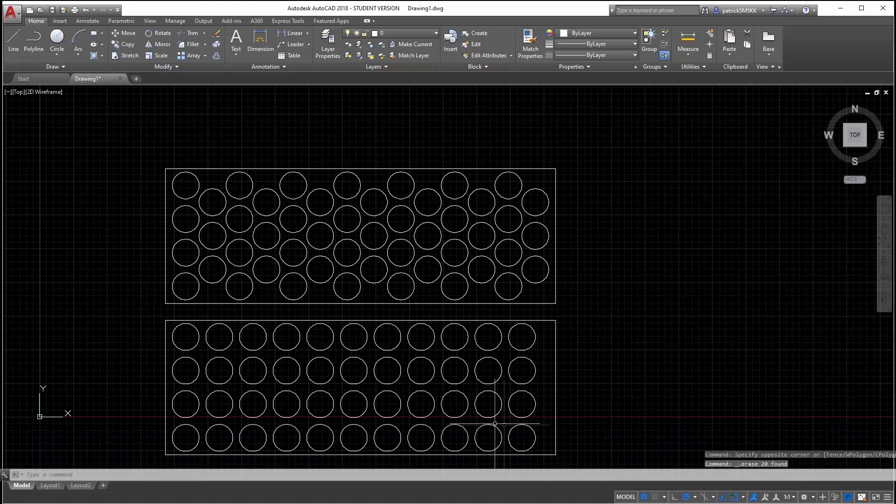
mouse_move(264, 345)
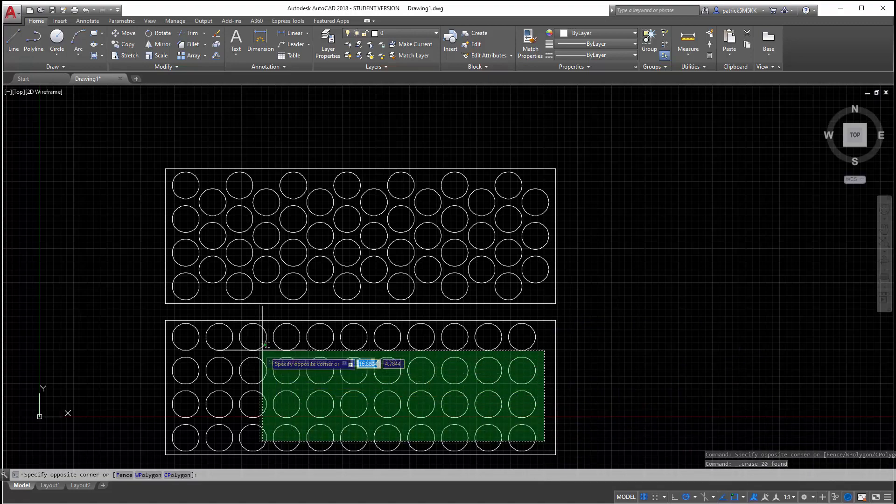
mouse_move(179, 332)
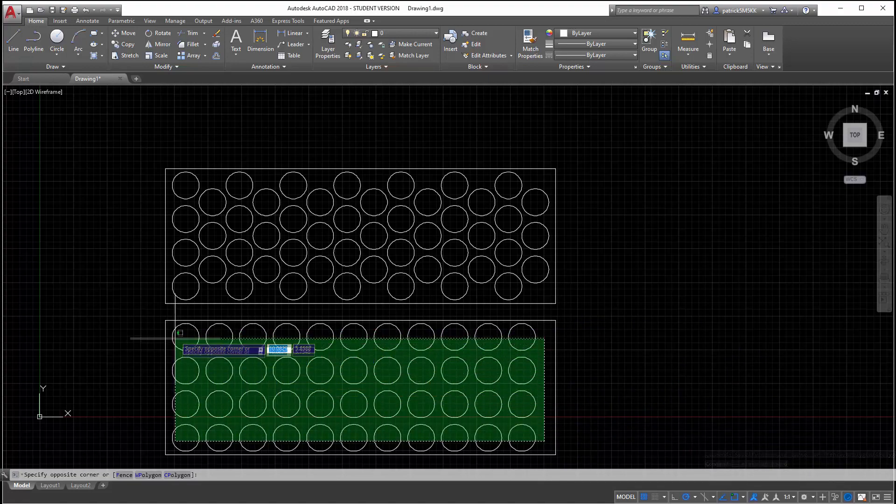
mouse_move(431, 341)
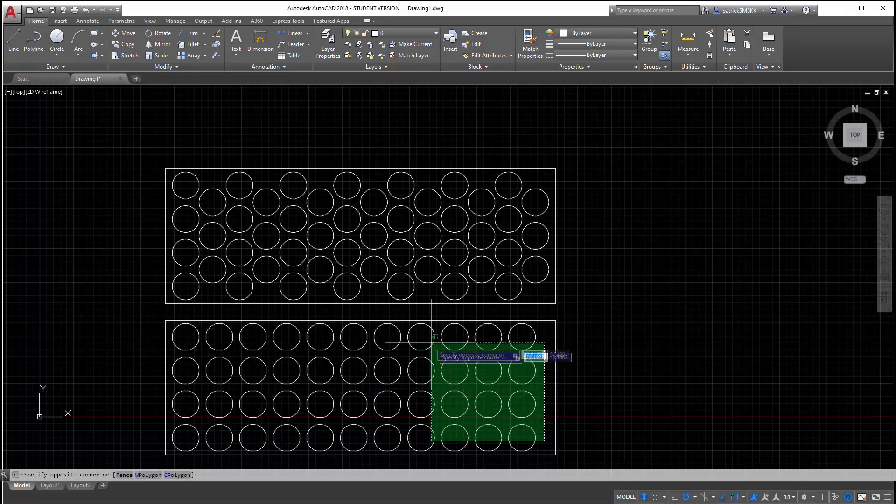
mouse_move(226, 335)
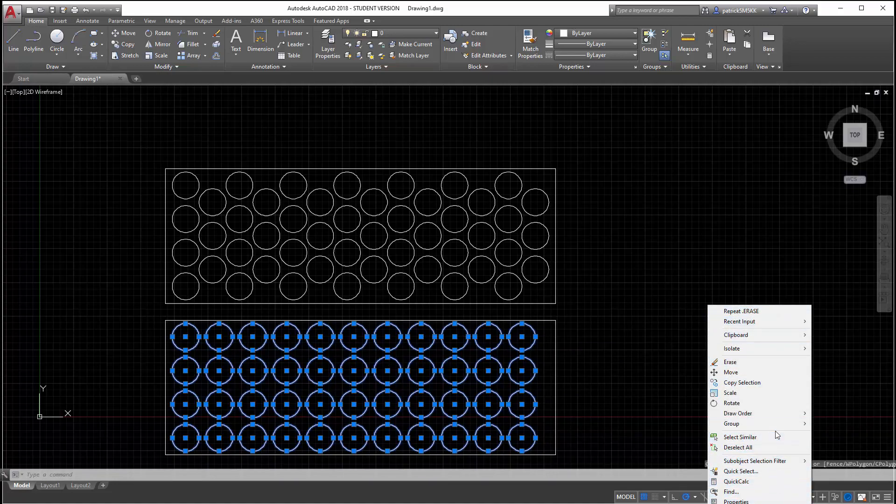
click(736, 501)
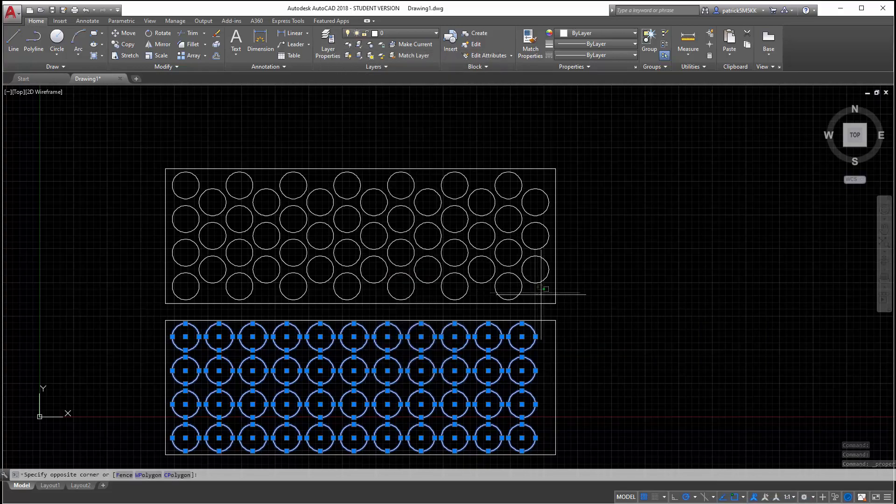
click(76, 188)
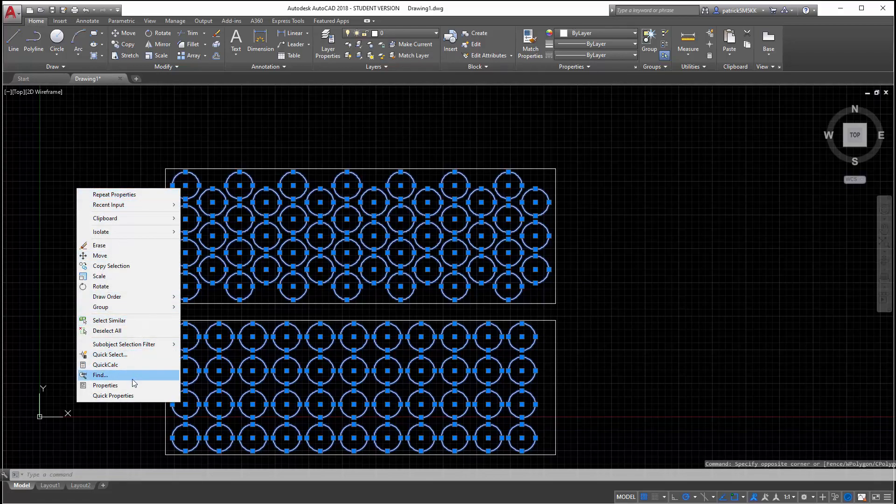
click(105, 385)
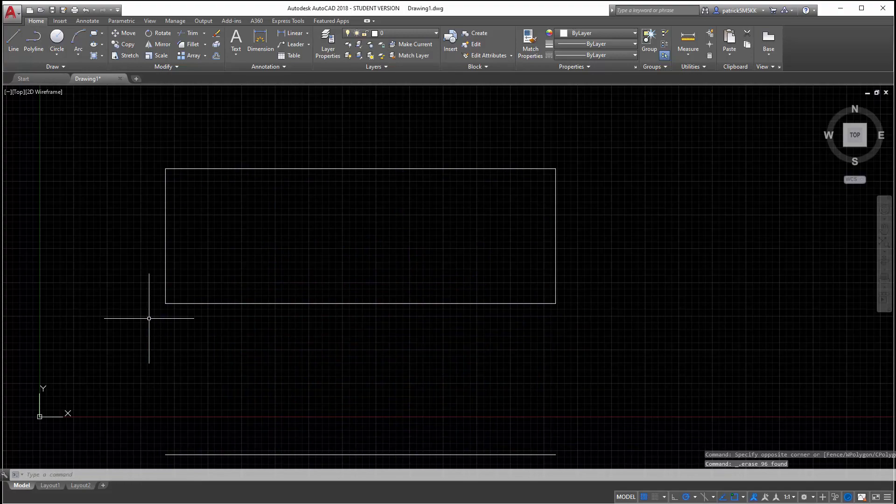
key(ctrl+z)
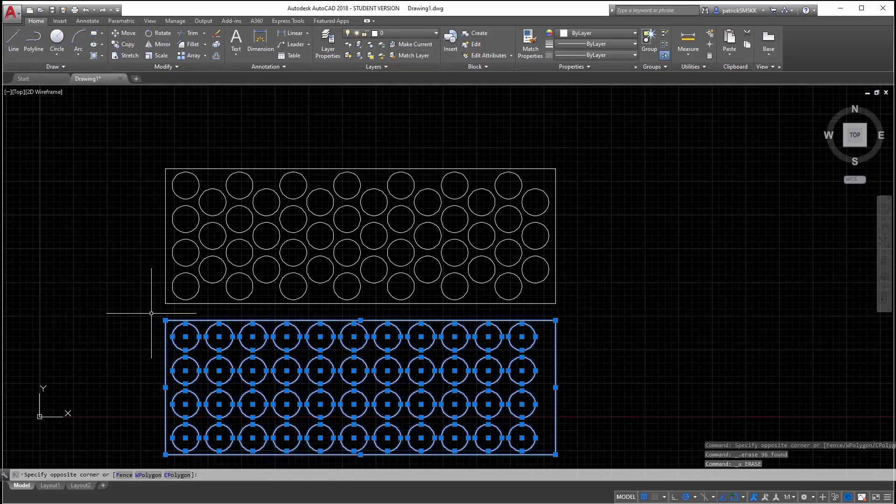
key(Return)
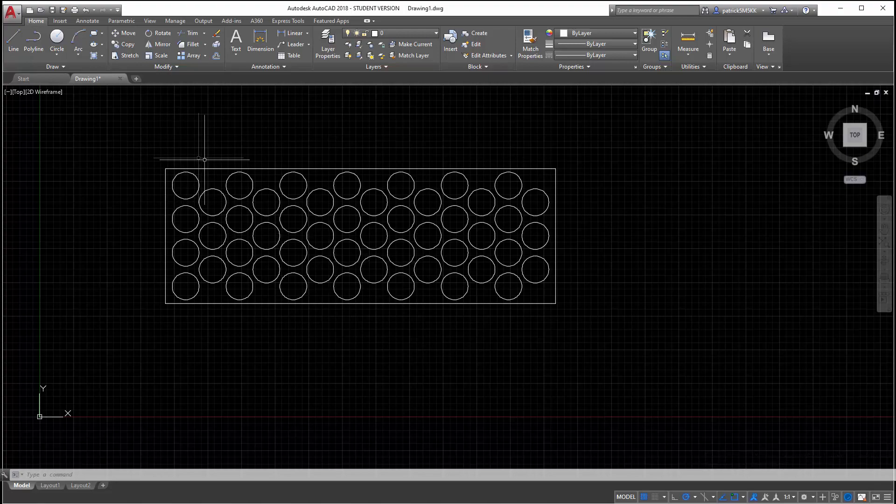
mouse_move(218, 287)
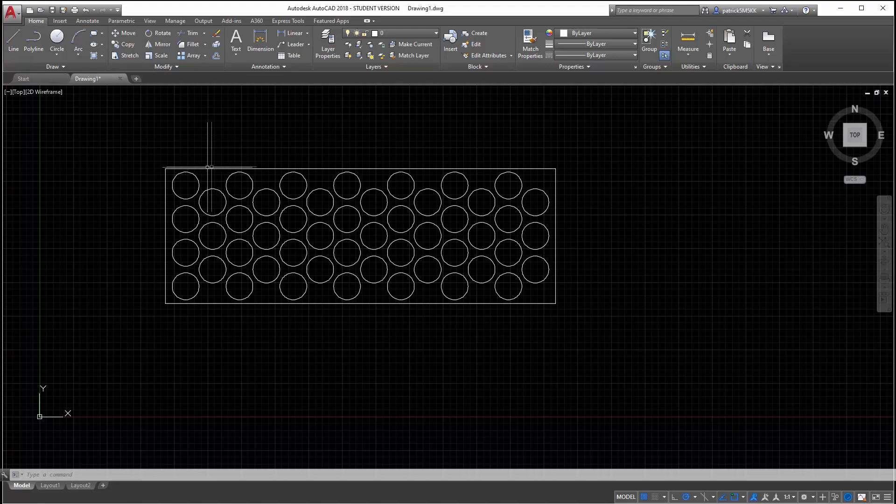
mouse_move(213, 303)
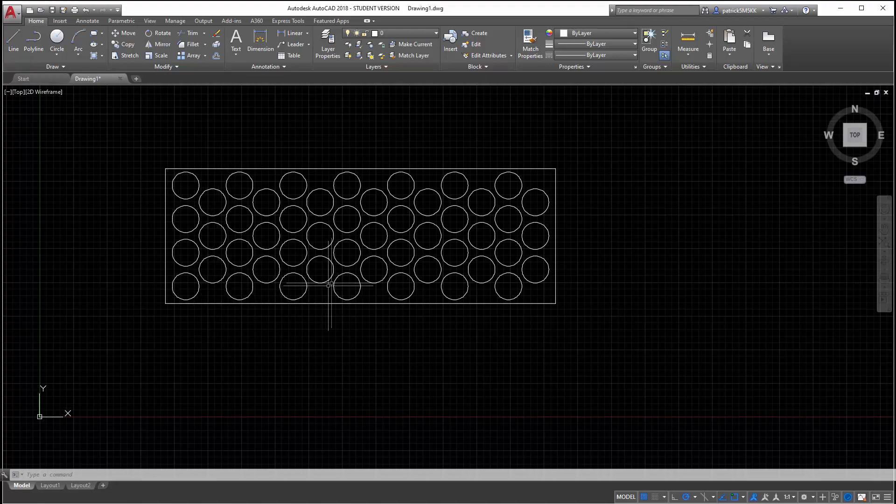
mouse_move(475, 294)
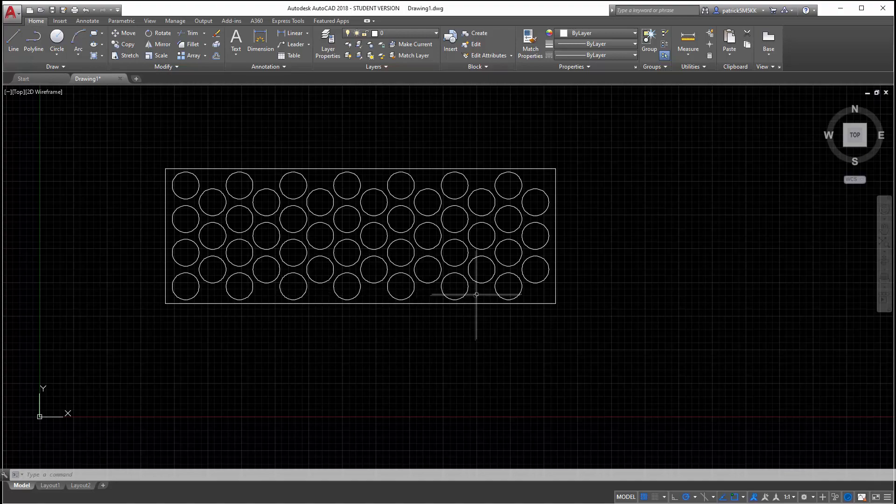
mouse_move(259, 170)
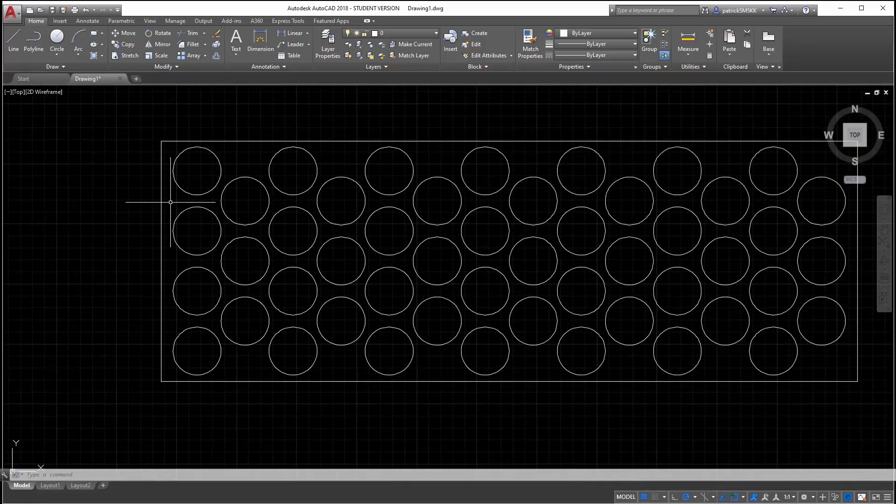
Draw a small dowel-leg circle near the top-left corner and bring up its Properties
click(56, 43)
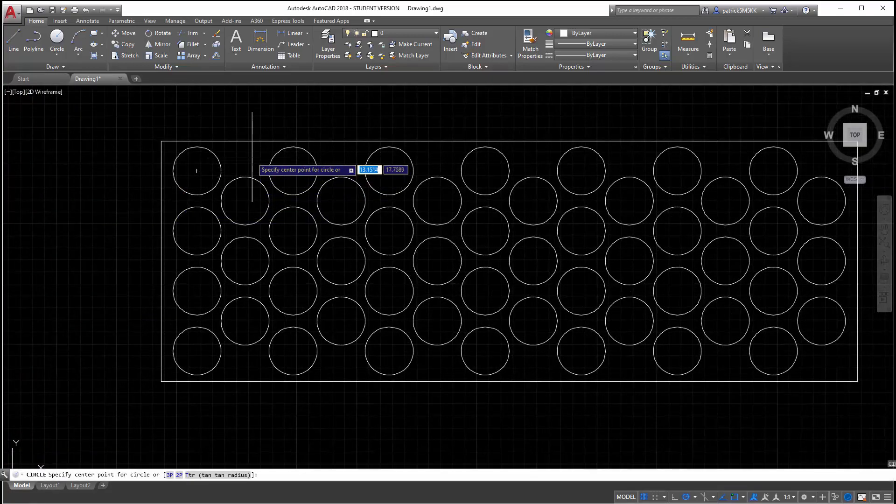
click(237, 157)
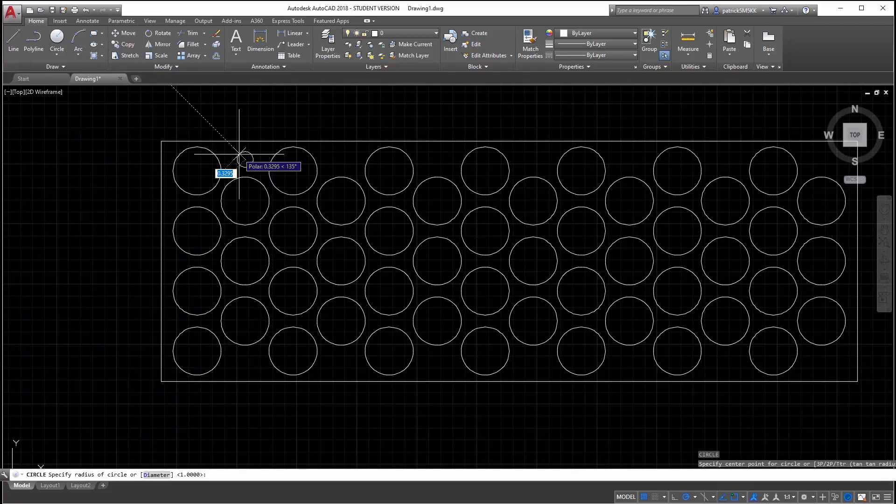
key(Escape)
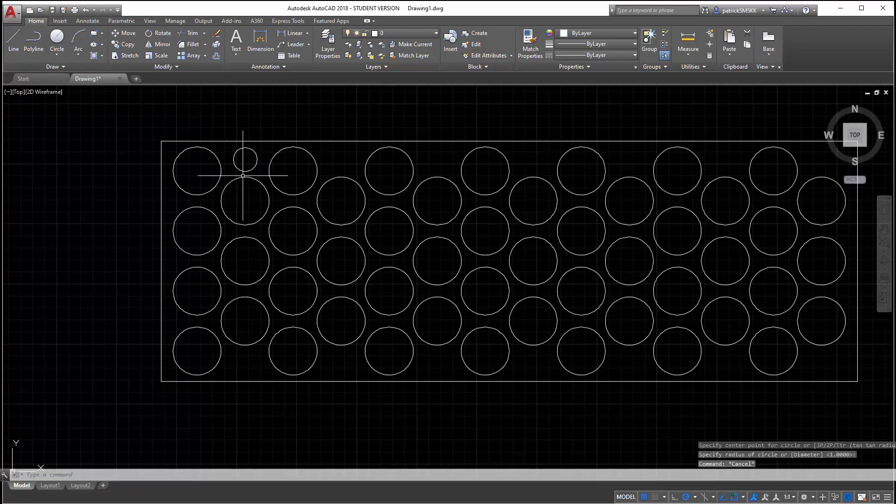
right_click(244, 158)
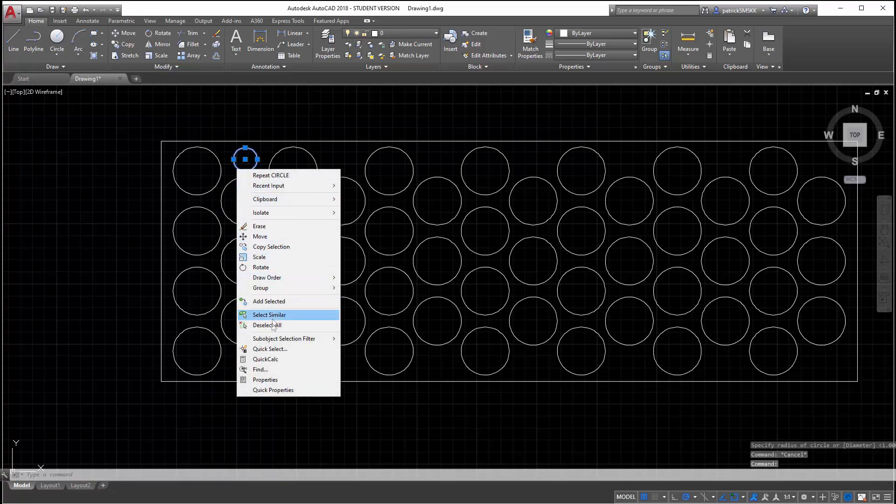
click(264, 380)
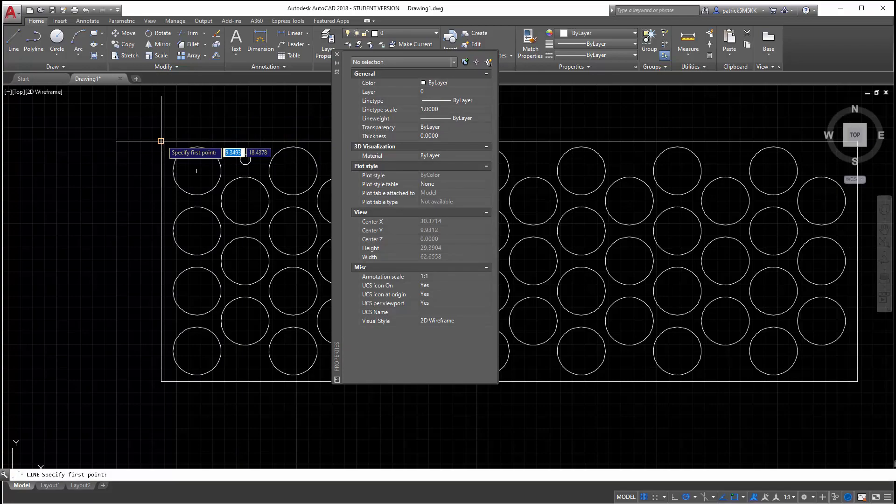
Offset the top edge down by .65 to make a guide line for the dowel hole
key(Escape)
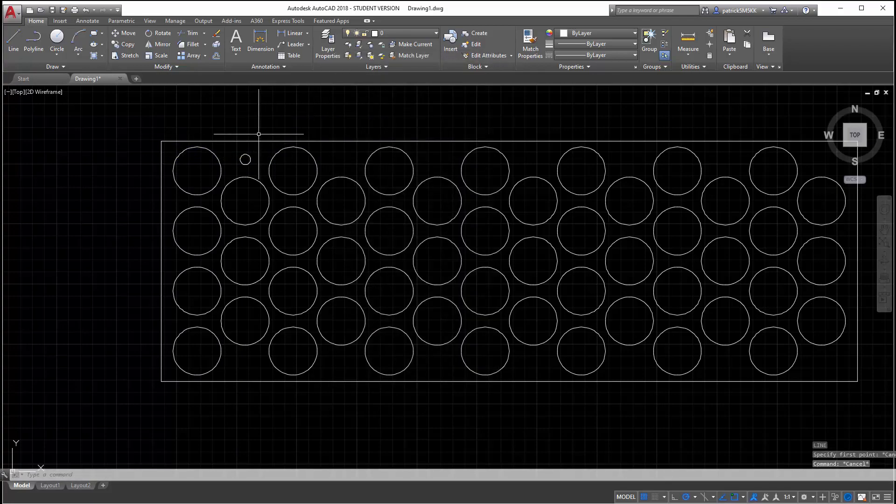
text(.65)
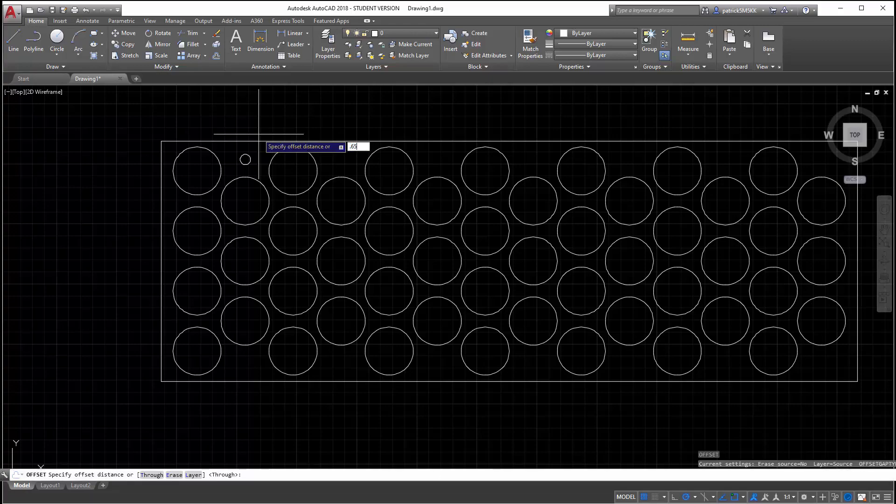
key(Return)
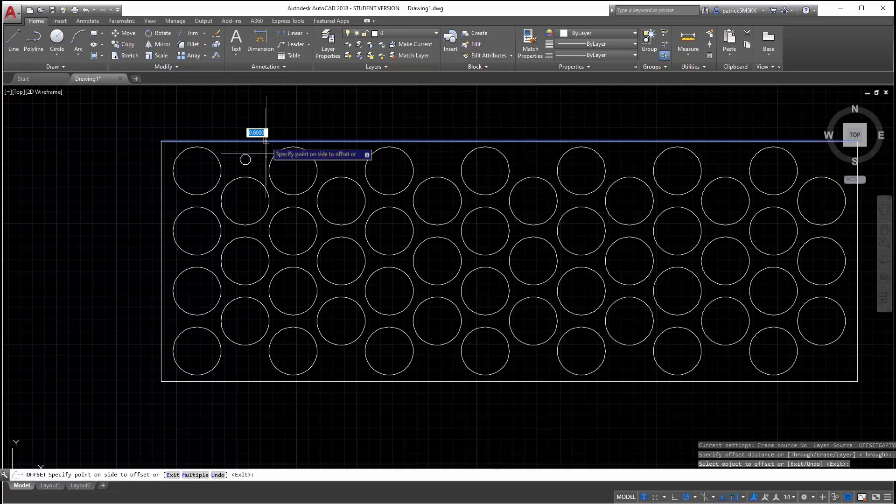
click(246, 159)
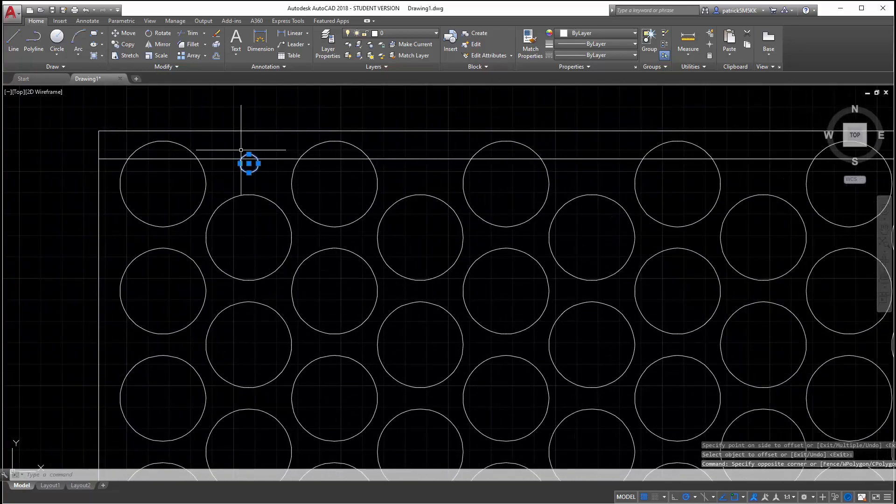
mouse_move(218, 137)
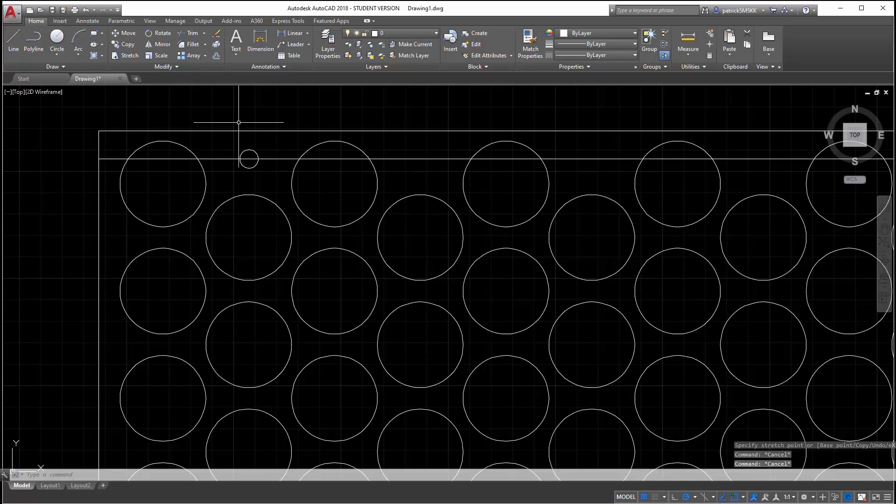
mouse_move(123, 124)
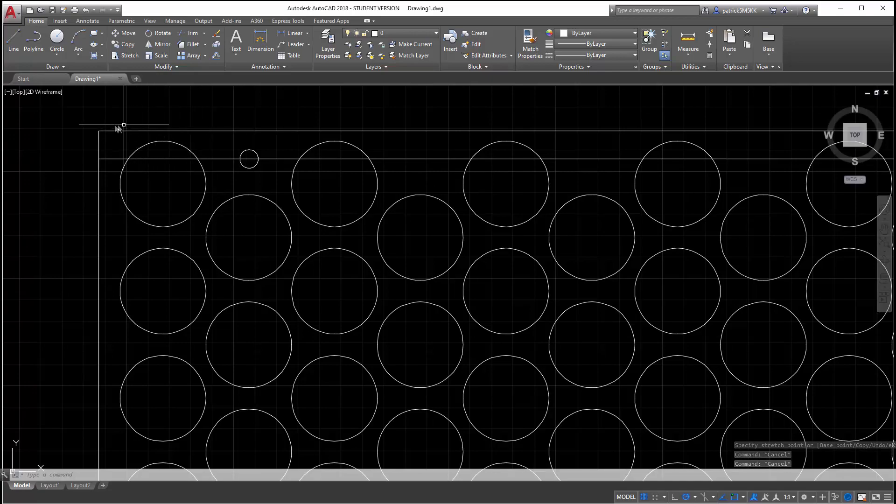
Measure the small hole at 3.5000 from the left edge, then clear the temporary guide and dimension
click(123, 124)
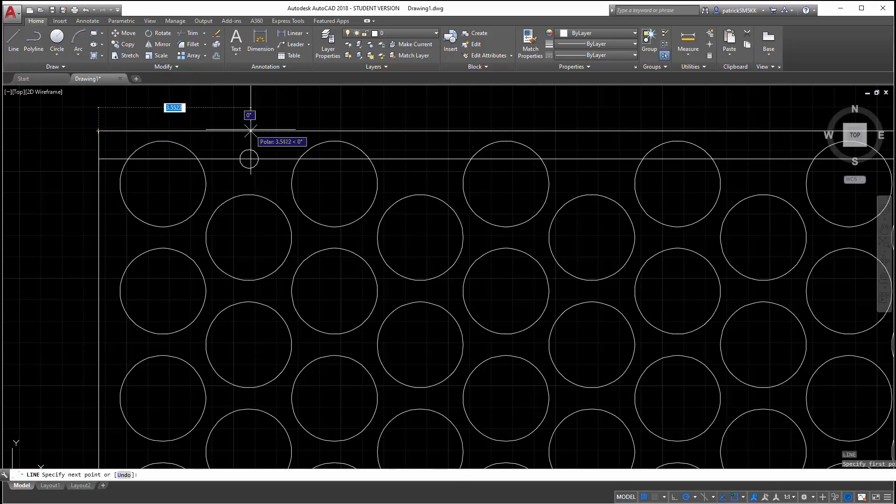
mouse_move(249, 129)
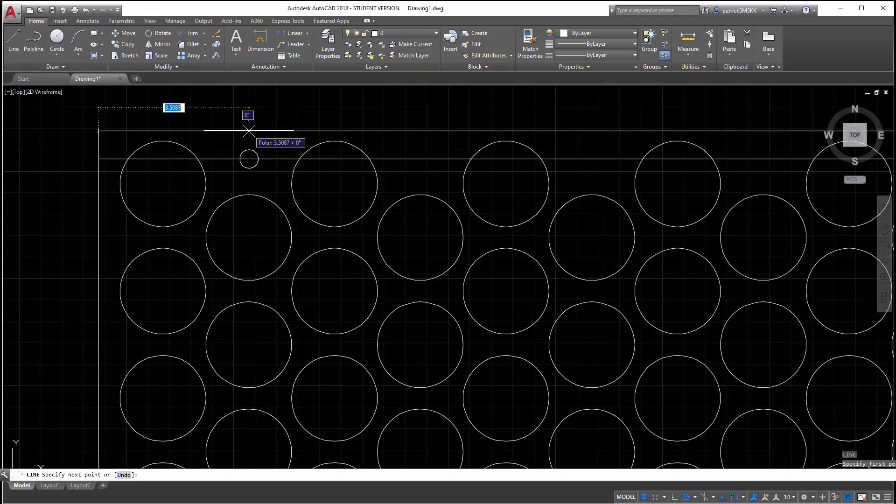
key(Escape)
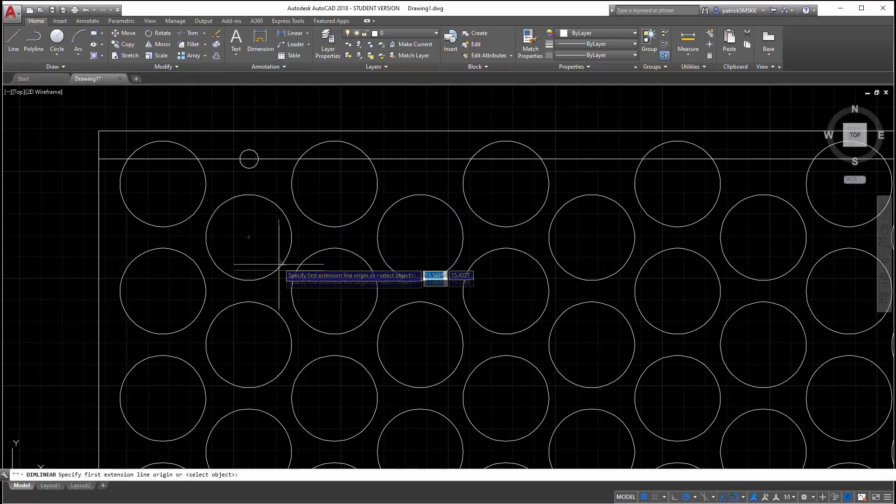
click(114, 236)
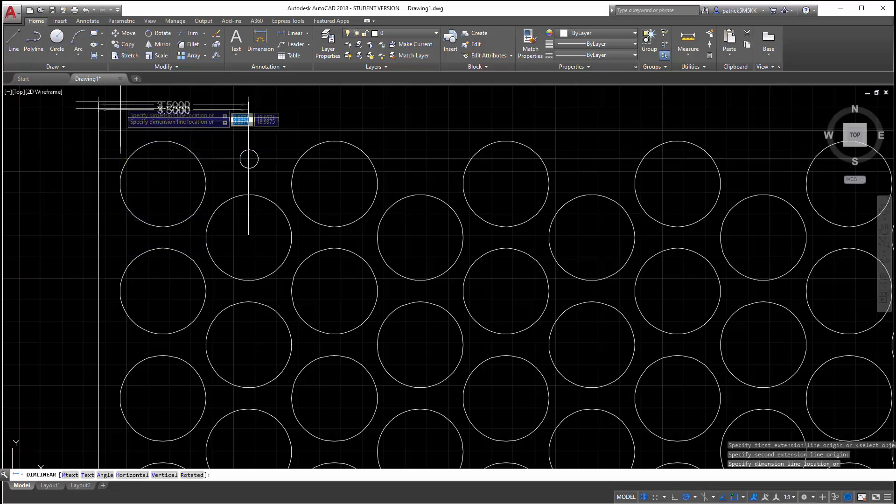
key(Escape)
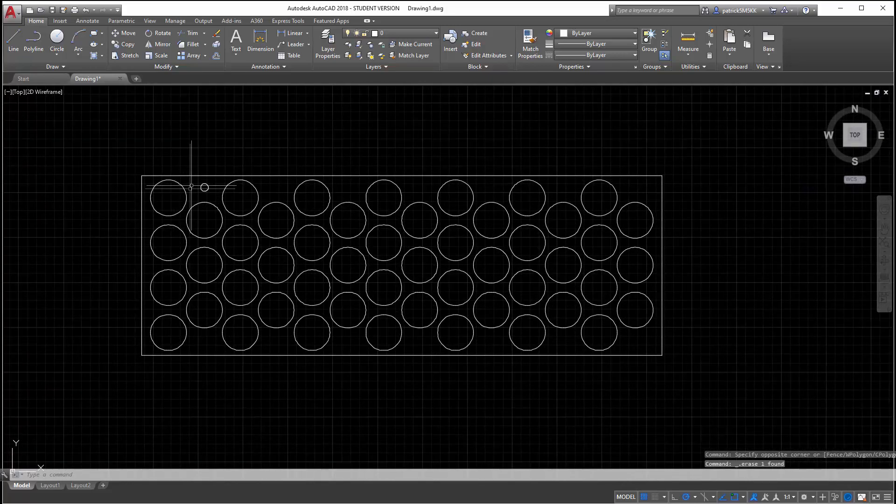
mouse_move(571, 347)
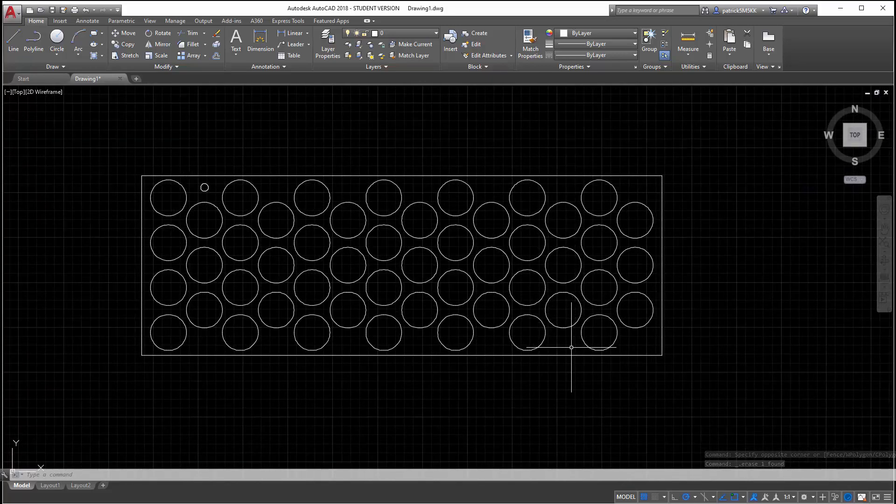
mouse_move(223, 339)
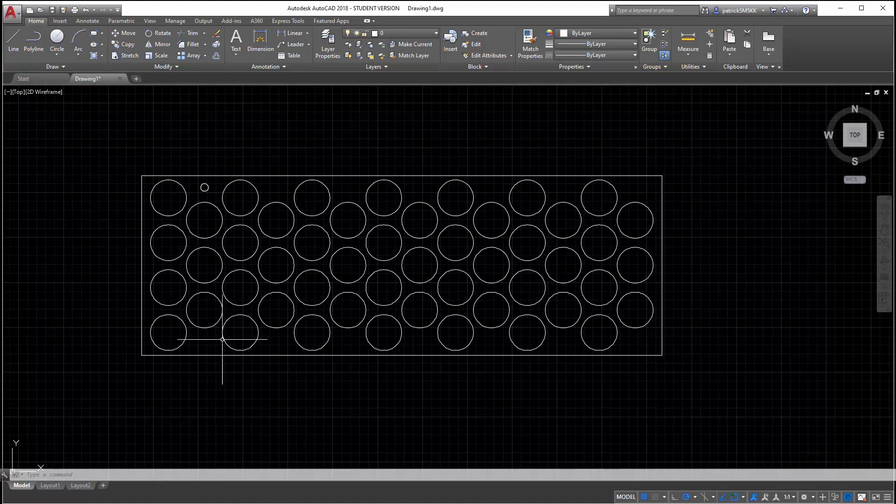
mouse_move(457, 294)
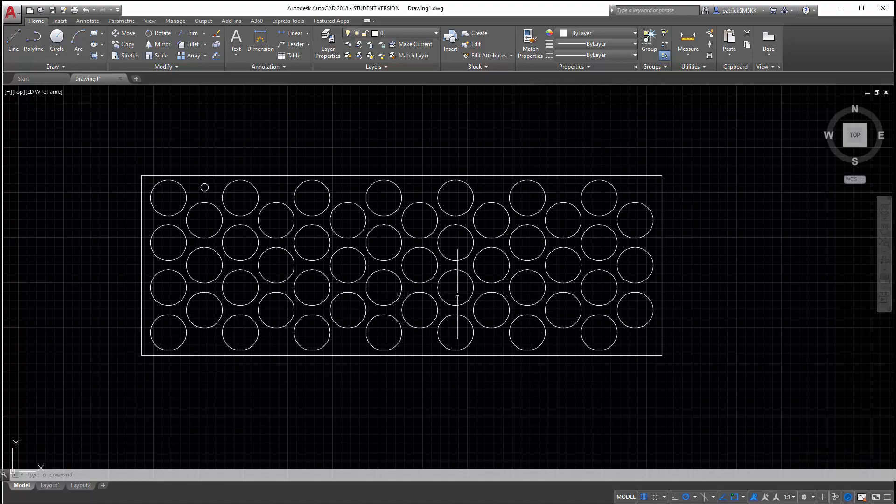
mouse_move(370, 142)
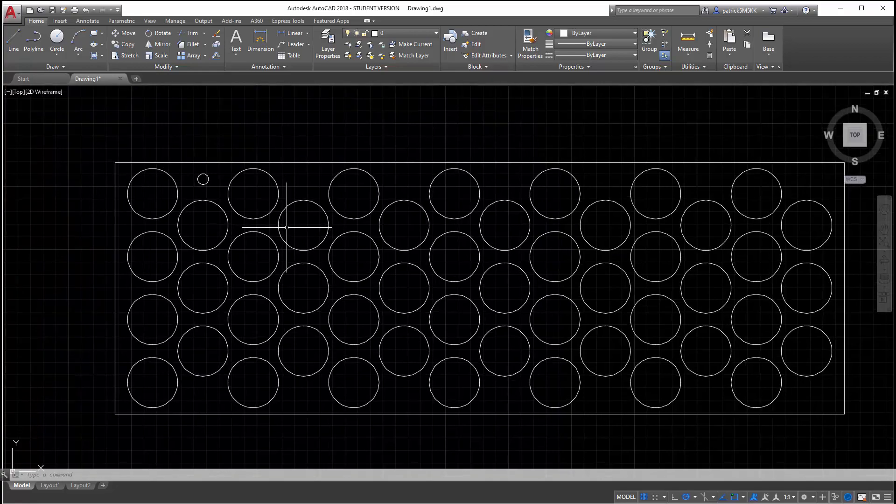
mouse_move(192, 194)
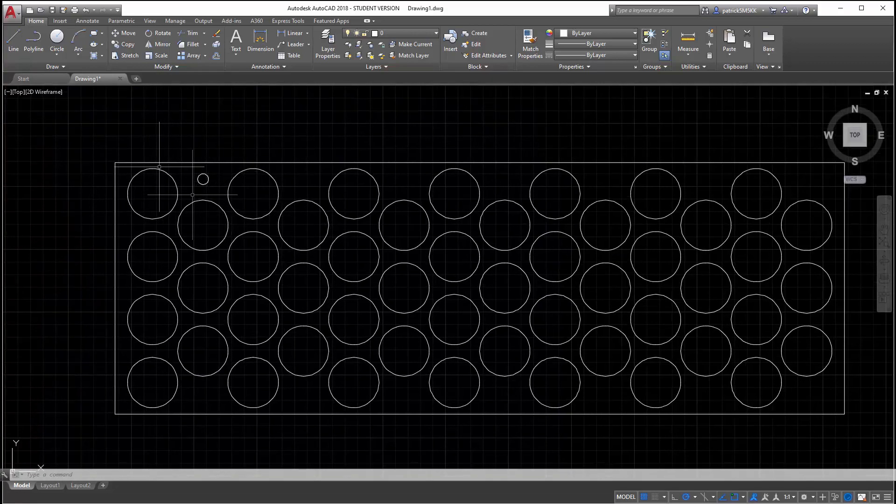